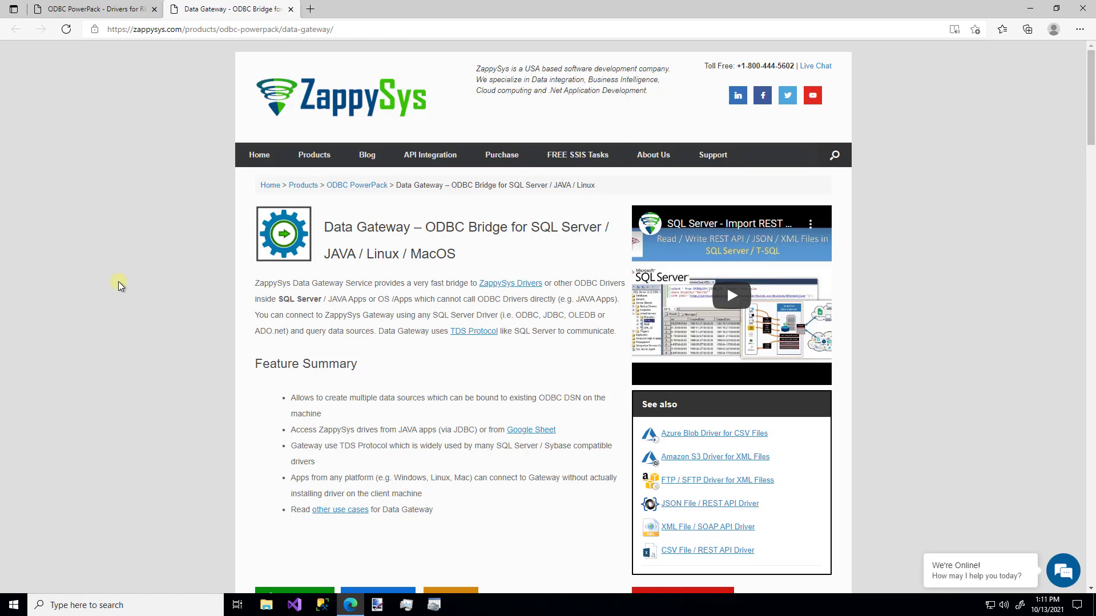
Launch ZappySys Data Gateway Configuration from taskbar search 'gateway', approving the UAC prompt
{"action": "scroll", "scroll_direction": "down", "scroll_amount": 3}
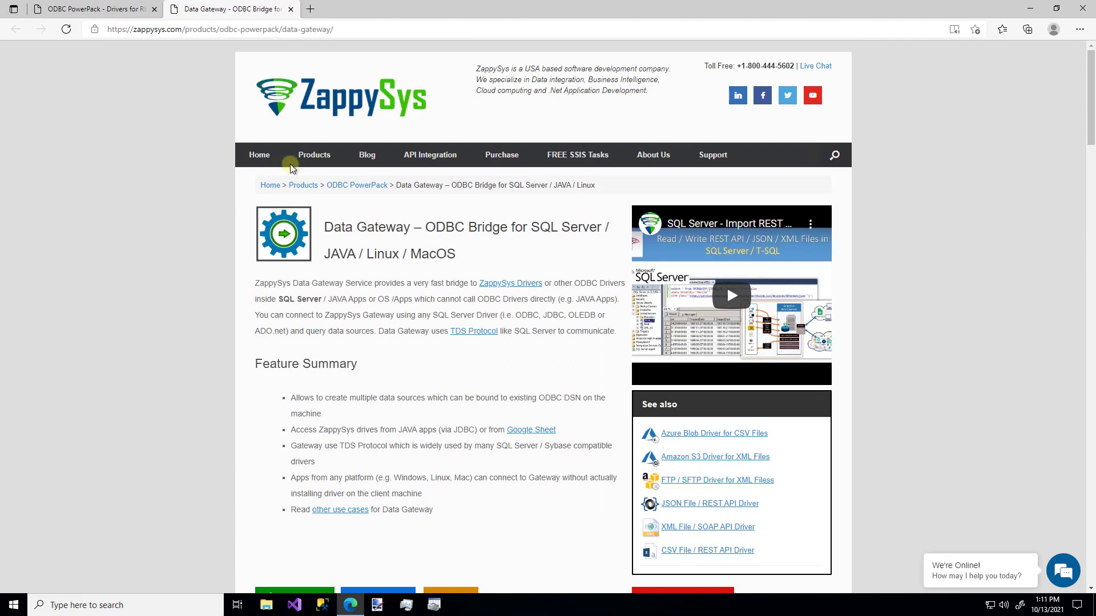
{"action": "left_click", "coordinate": [314, 154]}
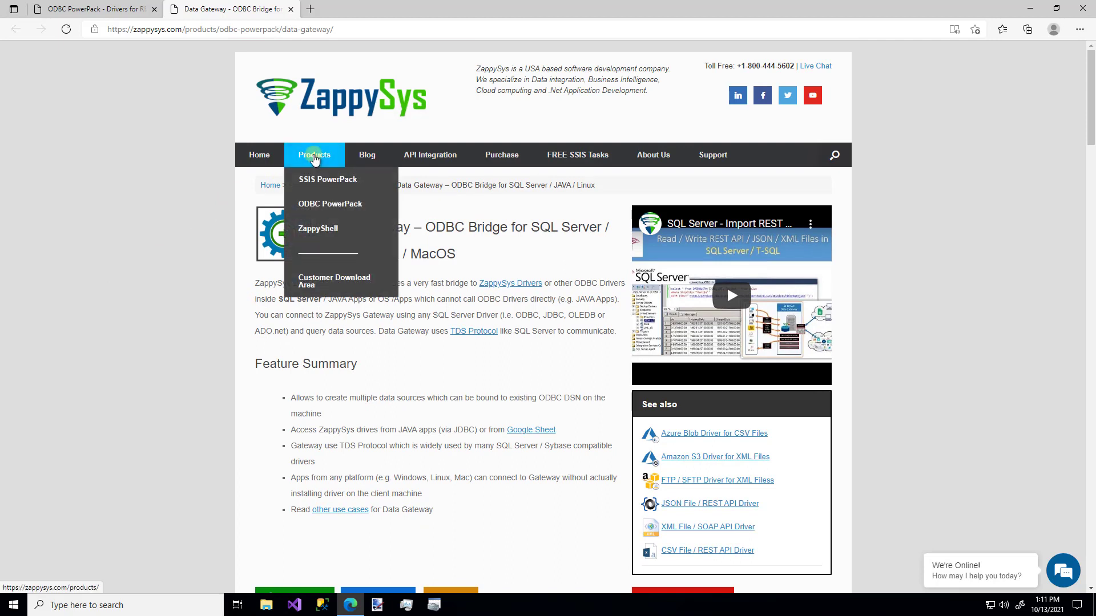
{"action": "mouse_move", "coordinate": [330, 204]}
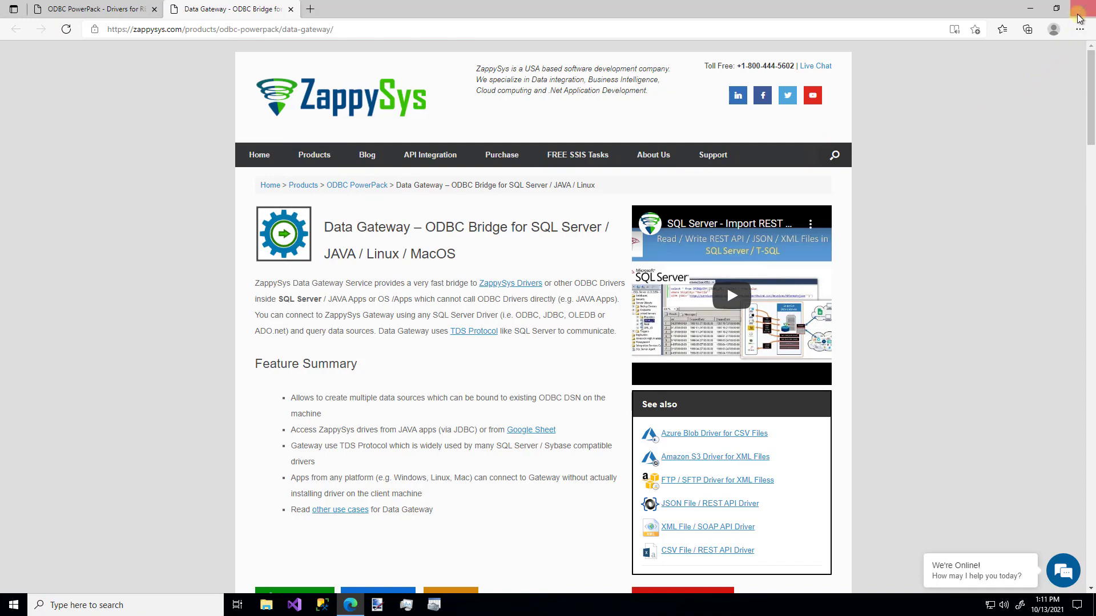
{"action": "left_click", "coordinate": [1030, 8]}
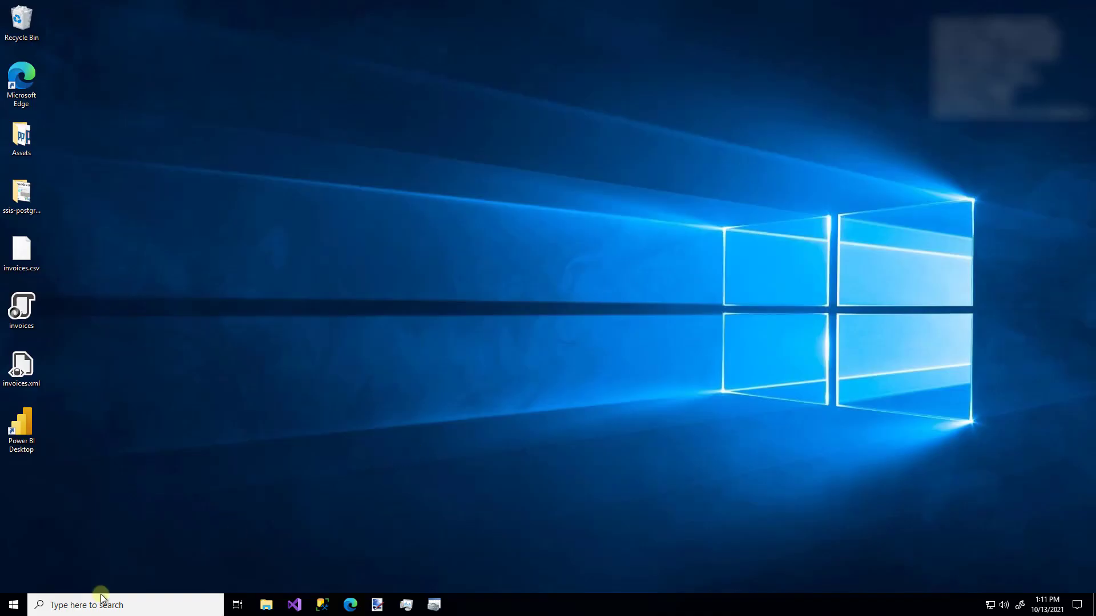
{"action": "type", "text": "g"}
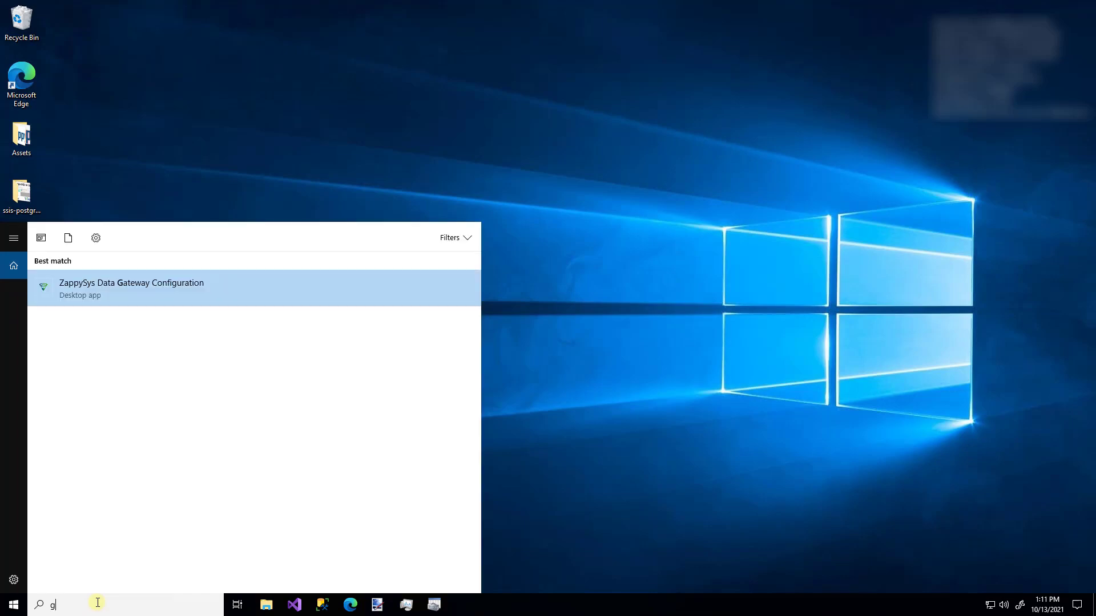
{"action": "type", "text": "atewa"}
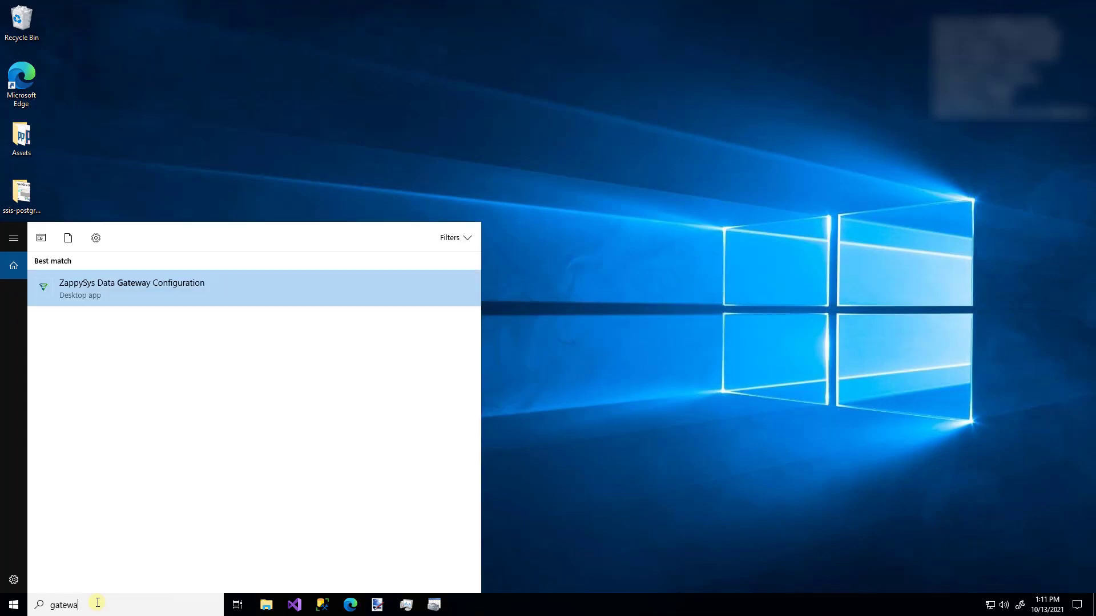
{"action": "left_click", "coordinate": [132, 288]}
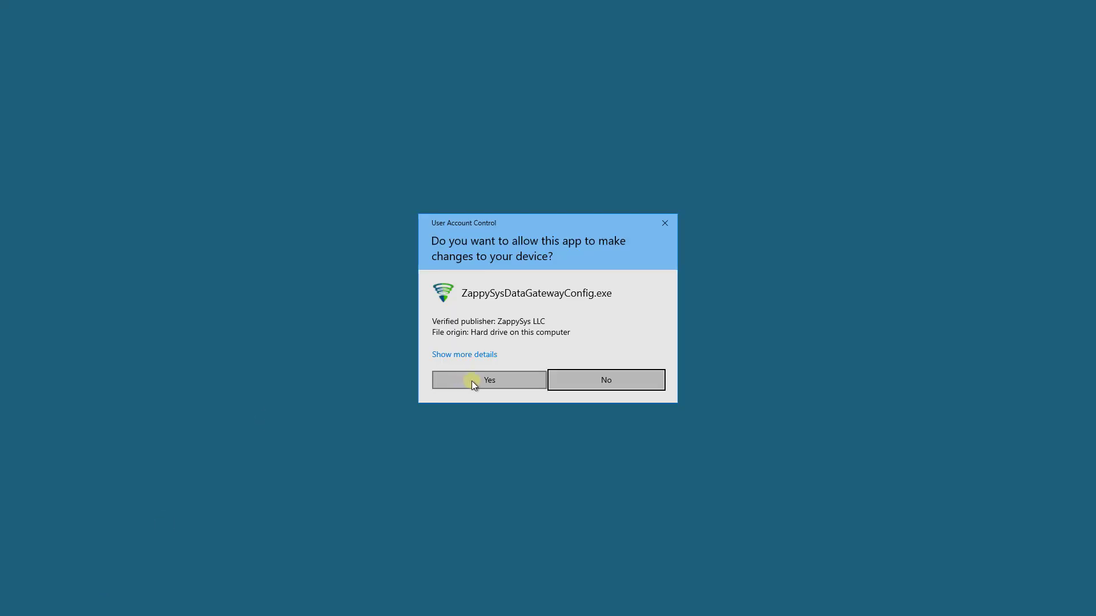
{"action": "left_click", "coordinate": [488, 379]}
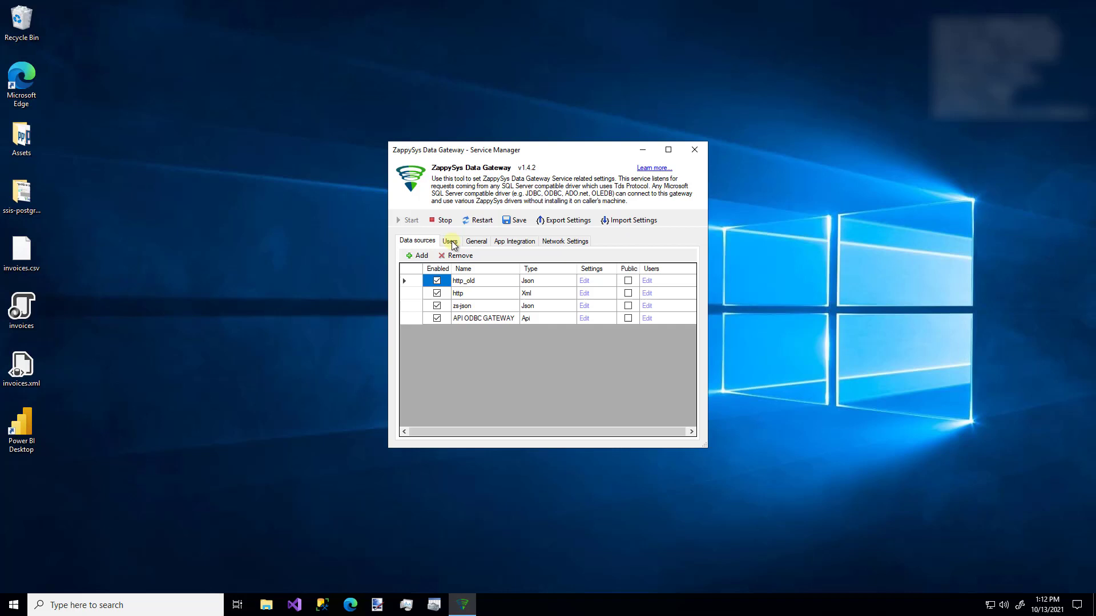
Review the Users list, starting a new gateway user and cancelling without saving
{"action": "left_click", "coordinate": [451, 240]}
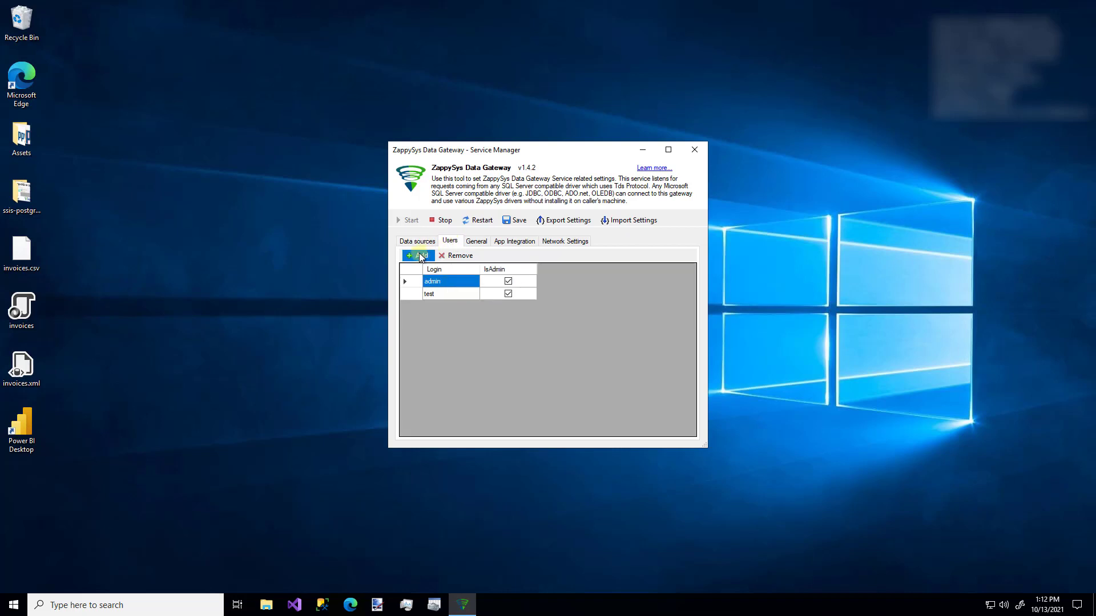
{"action": "left_click", "coordinate": [416, 255]}
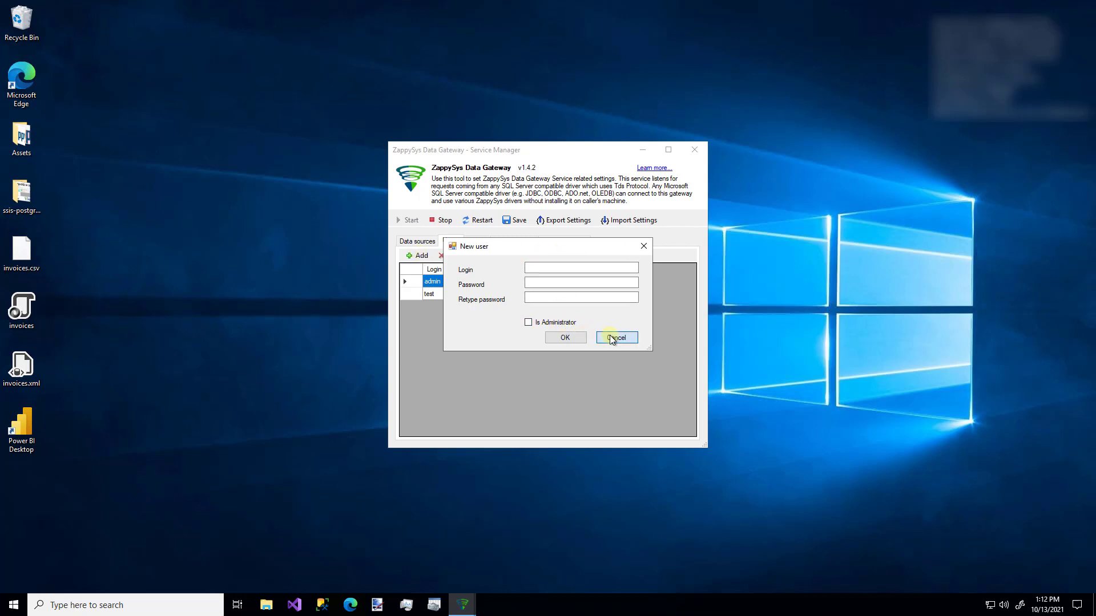
{"action": "left_click", "coordinate": [616, 338]}
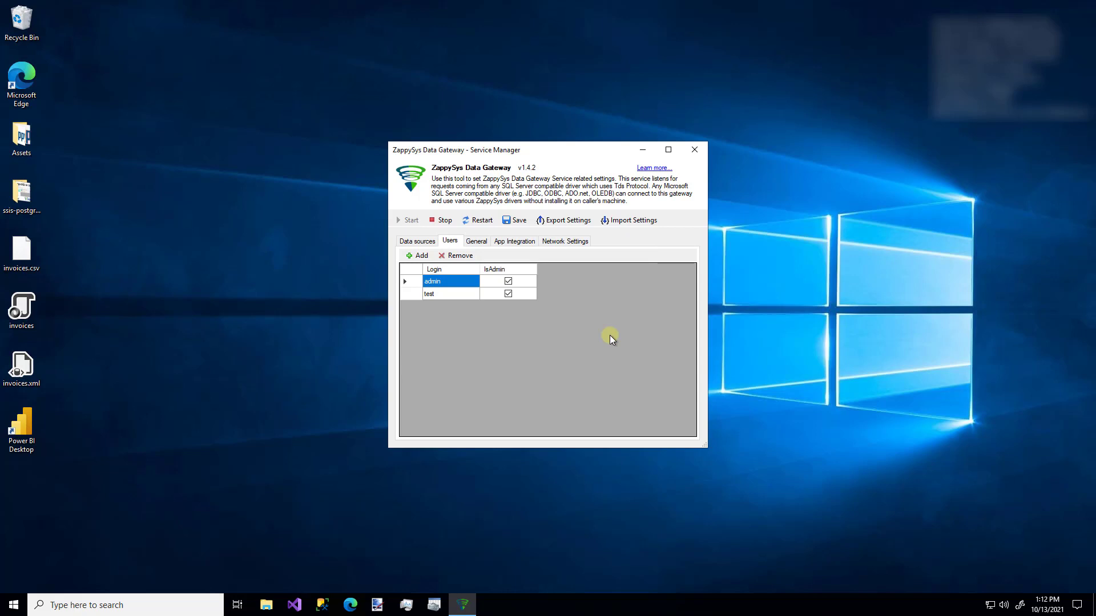
{"action": "mouse_move", "coordinate": [565, 241]}
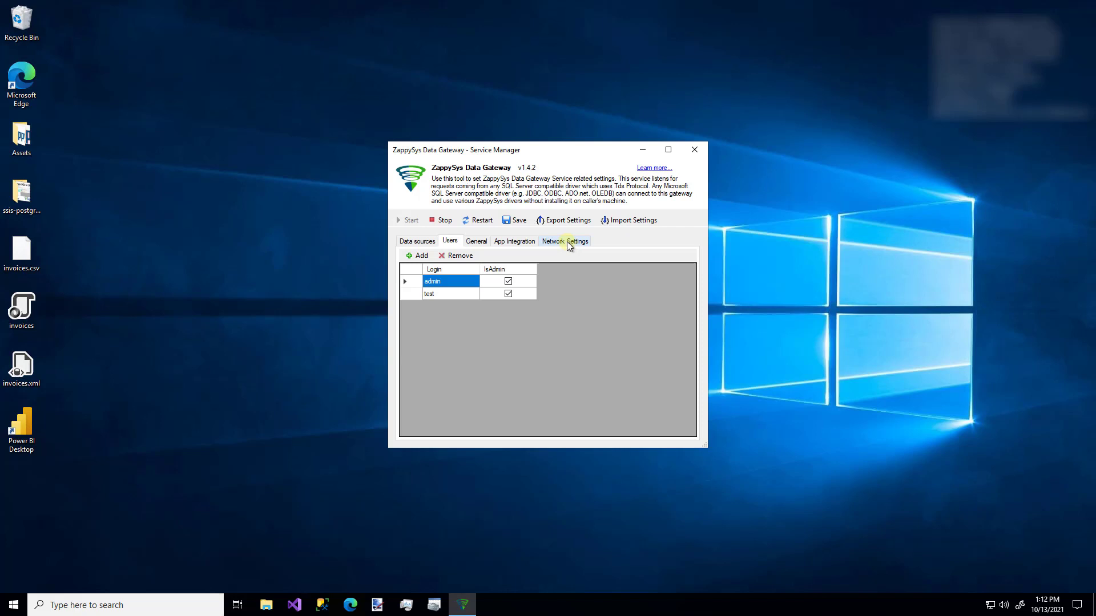
In Network Settings add a firewall rule for inbound gateway traffic, then return to Data sources
{"action": "left_click", "coordinate": [564, 241]}
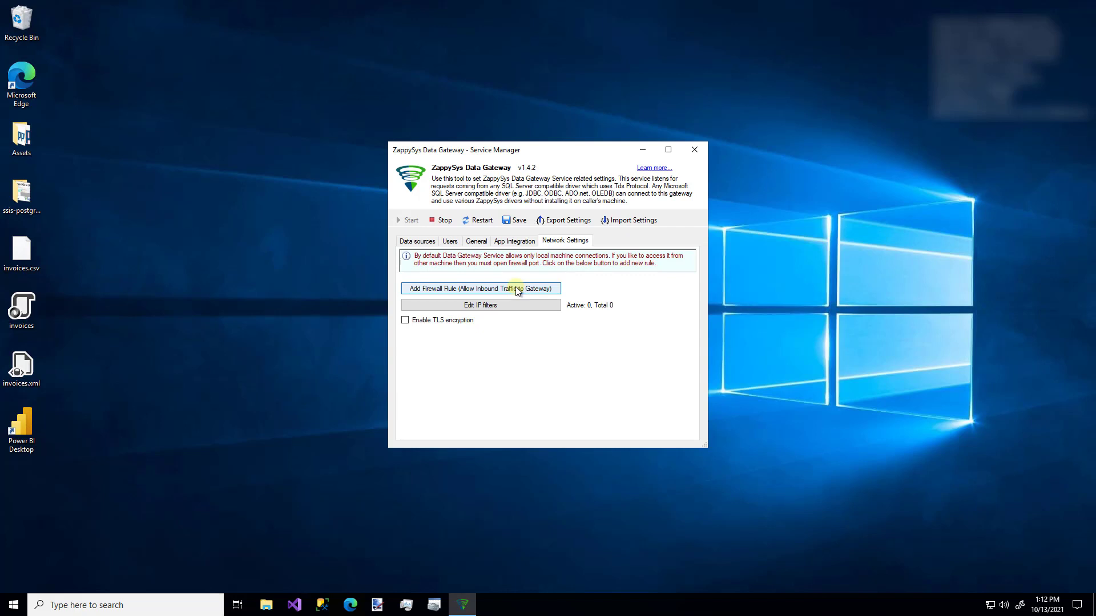
{"action": "left_click", "coordinate": [480, 287]}
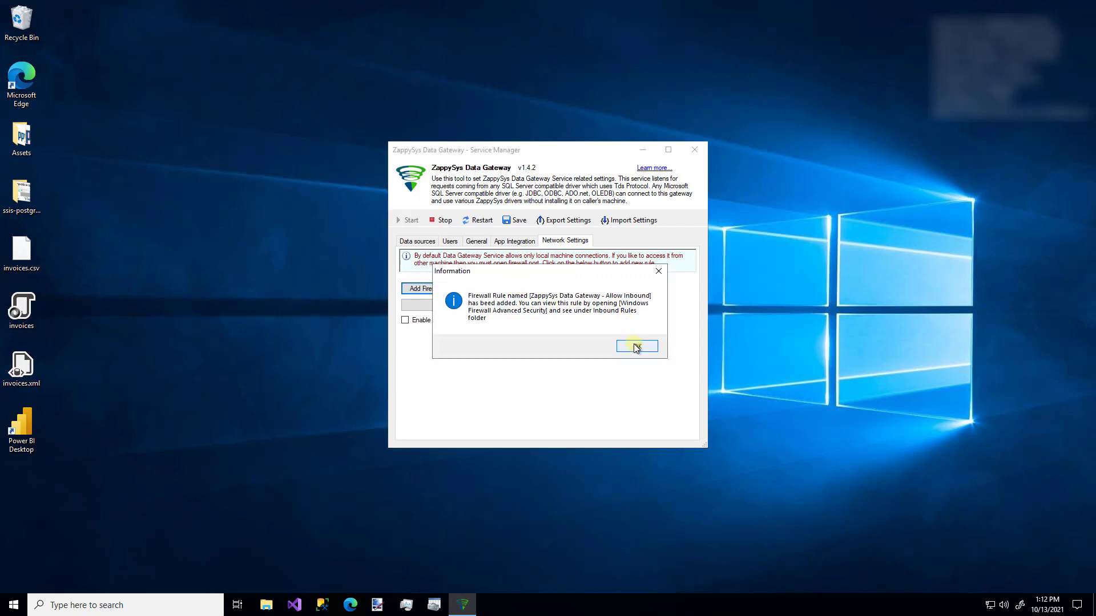
{"action": "left_click", "coordinate": [636, 346]}
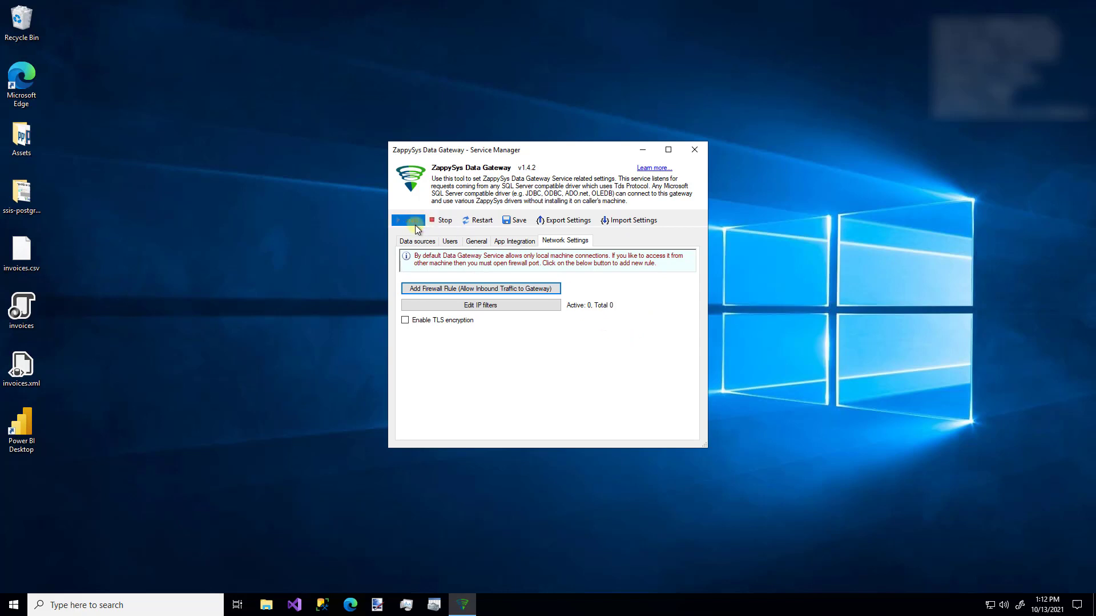
{"action": "left_click", "coordinate": [418, 240]}
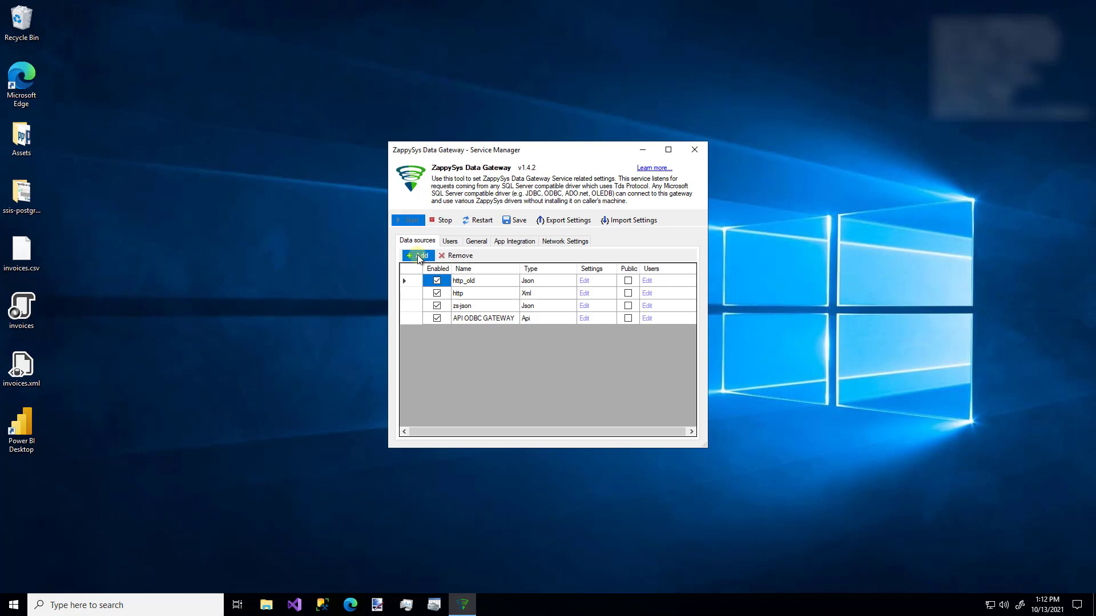
Create data source 'zsgateway' with connector type Native - ZappySys API Driver
{"action": "left_click", "coordinate": [418, 254]}
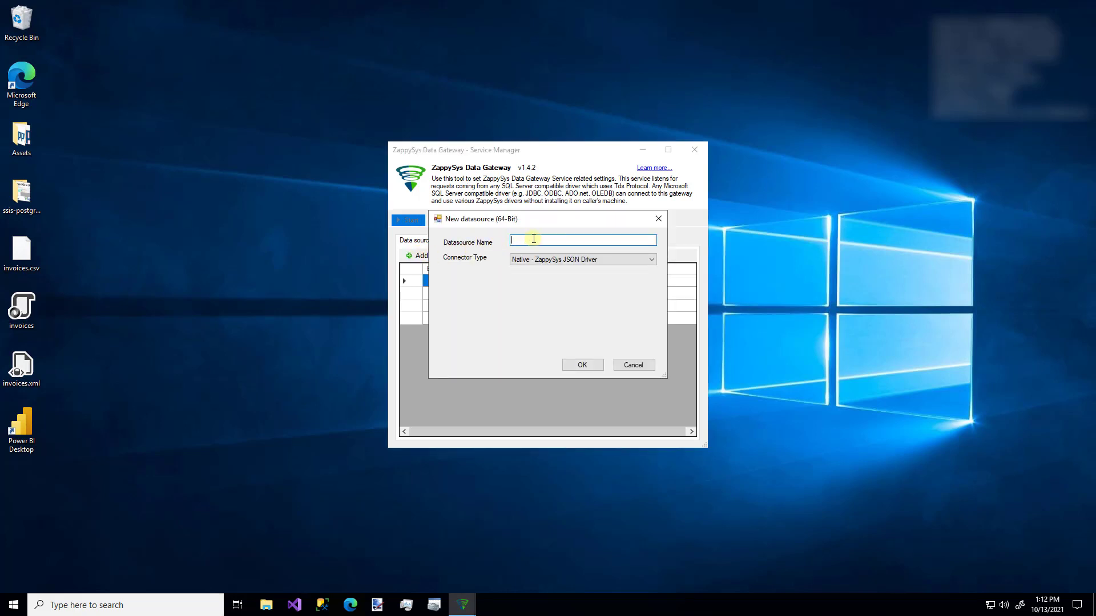
{"action": "type", "text": "zs gate"}
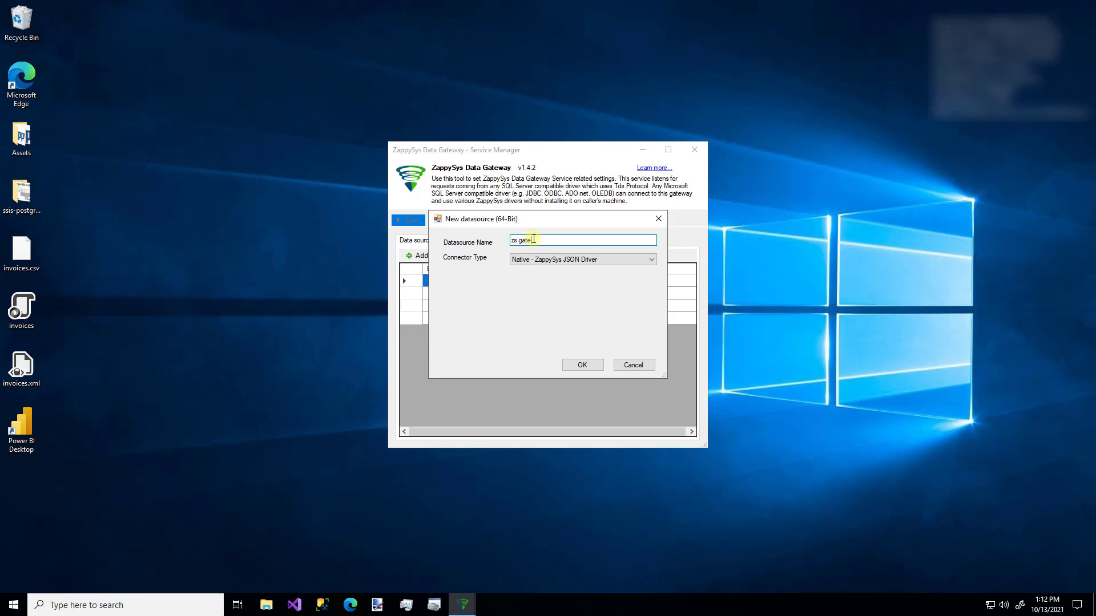
{"action": "type", "text": "way"}
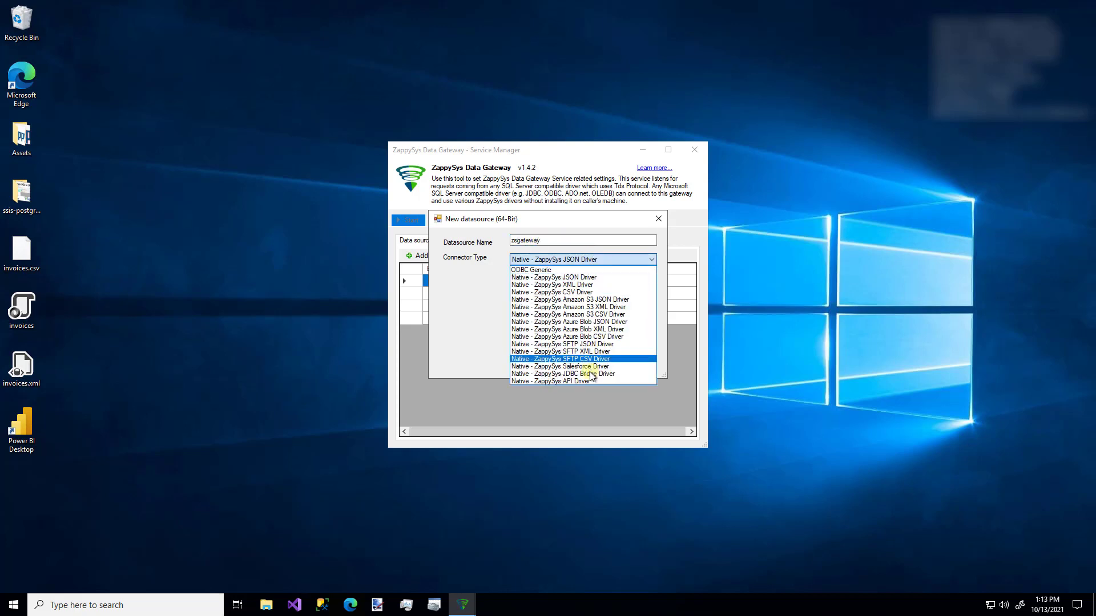
{"action": "left_click", "coordinate": [551, 381]}
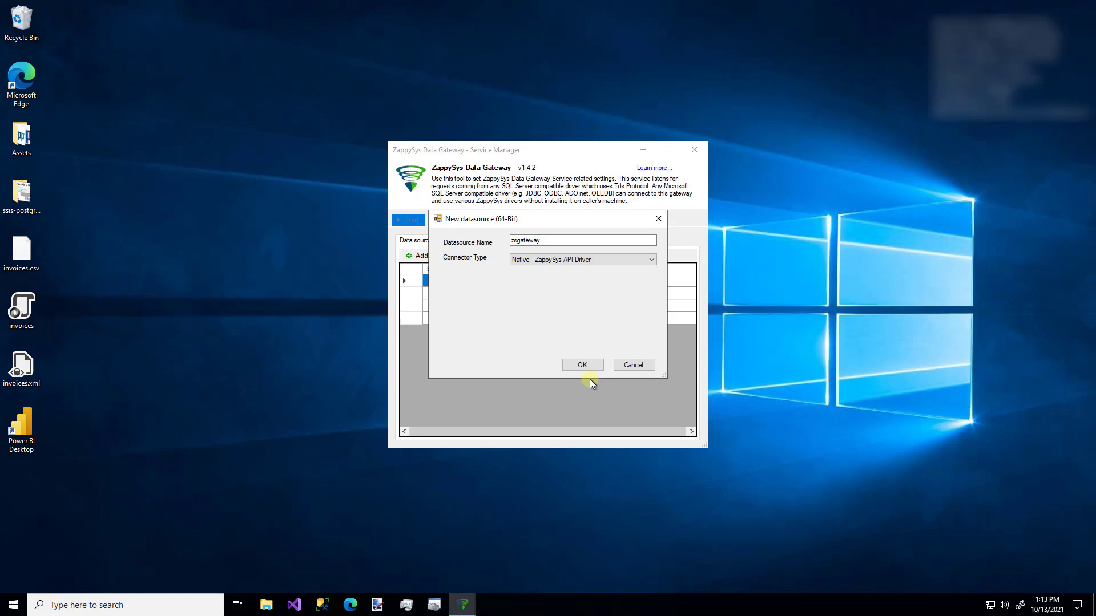
{"action": "left_click", "coordinate": [581, 364]}
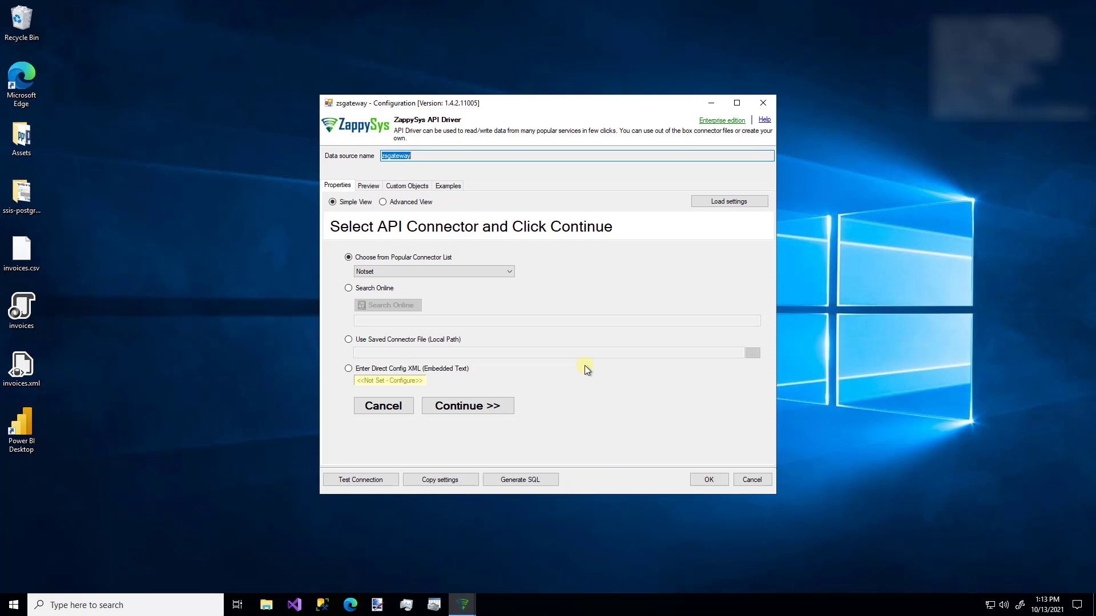
{"action": "mouse_move", "coordinate": [500, 329]}
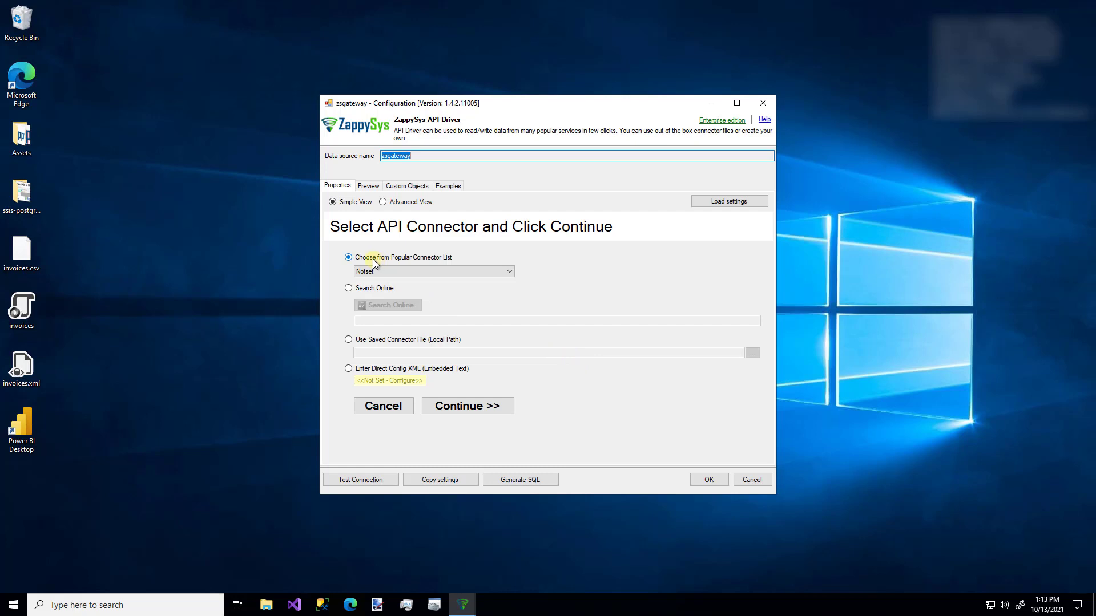
Cycle through the connector source options (online search, saved file, config XML) and back to Popular Connector List
{"action": "left_click", "coordinate": [434, 272]}
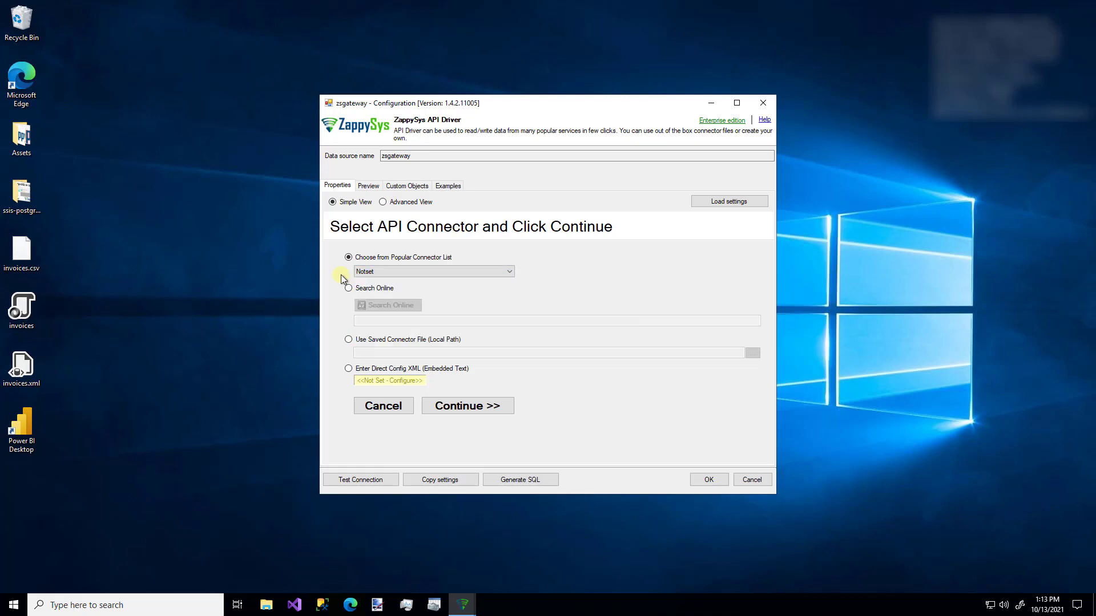
{"action": "left_click", "coordinate": [349, 289]}
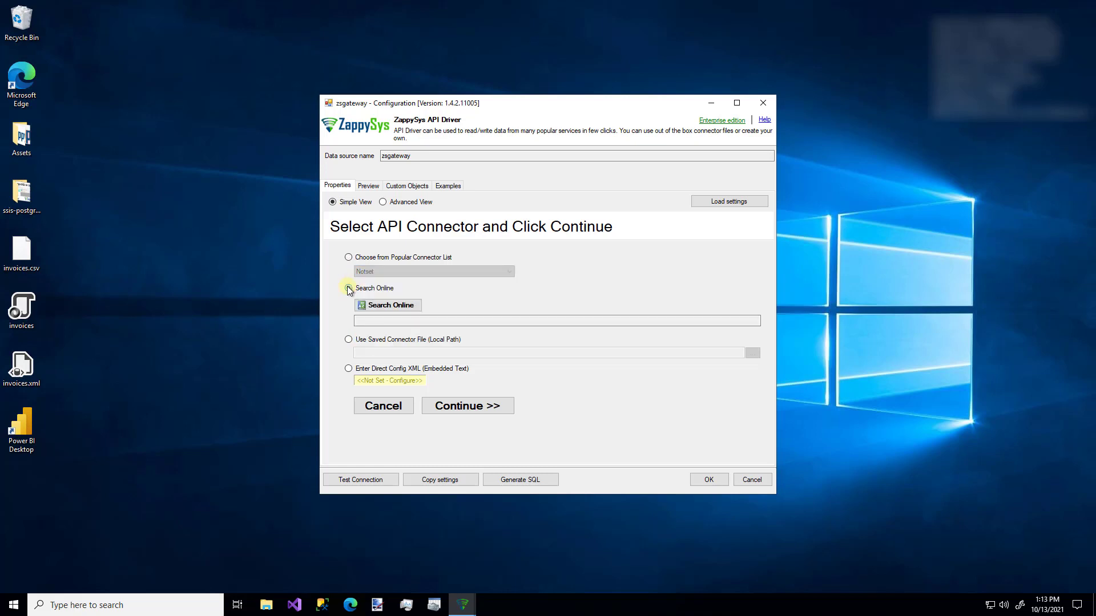
{"action": "left_click", "coordinate": [350, 287]}
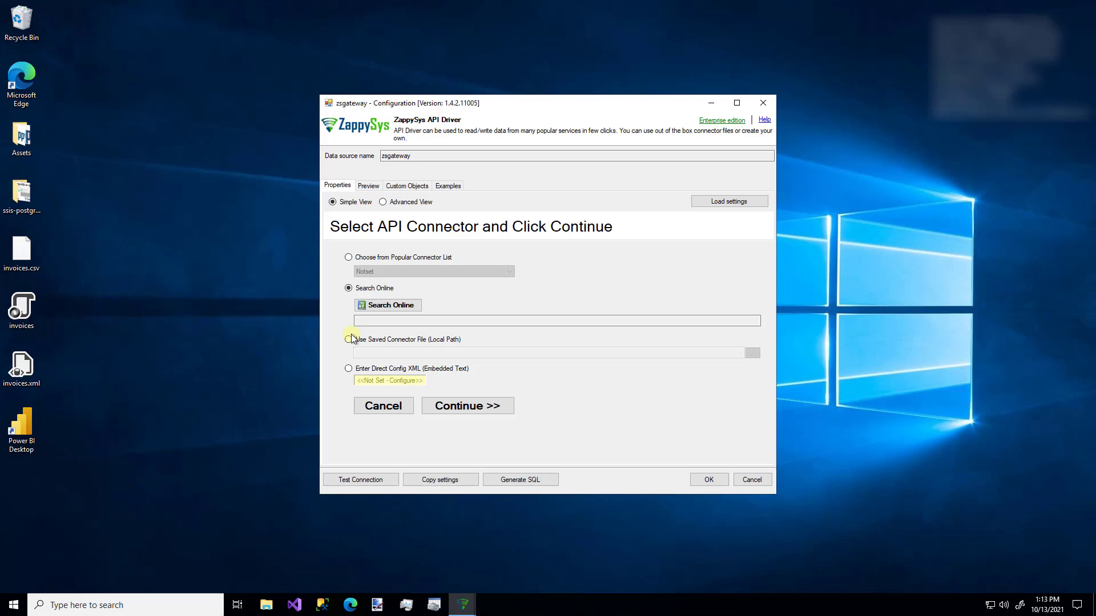
{"action": "left_click", "coordinate": [349, 340]}
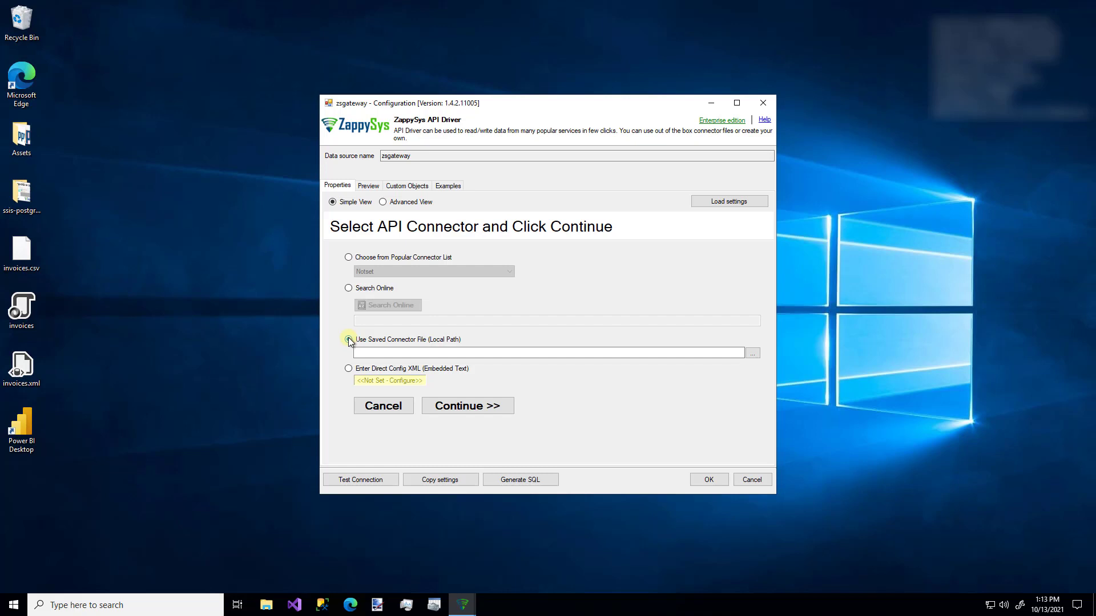
{"action": "left_click", "coordinate": [348, 340]}
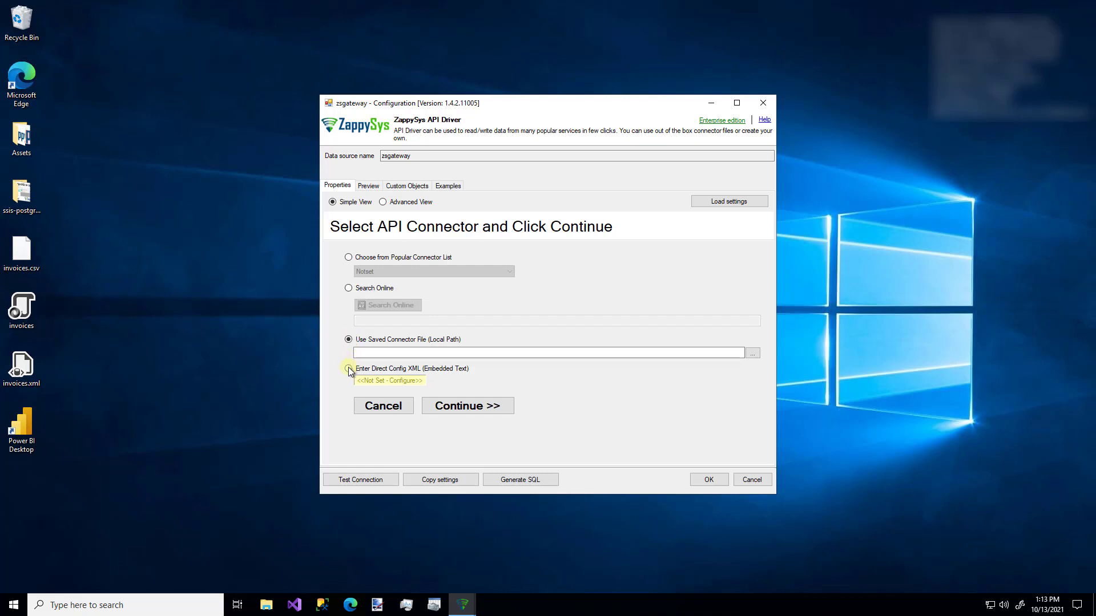
{"action": "left_click", "coordinate": [350, 369]}
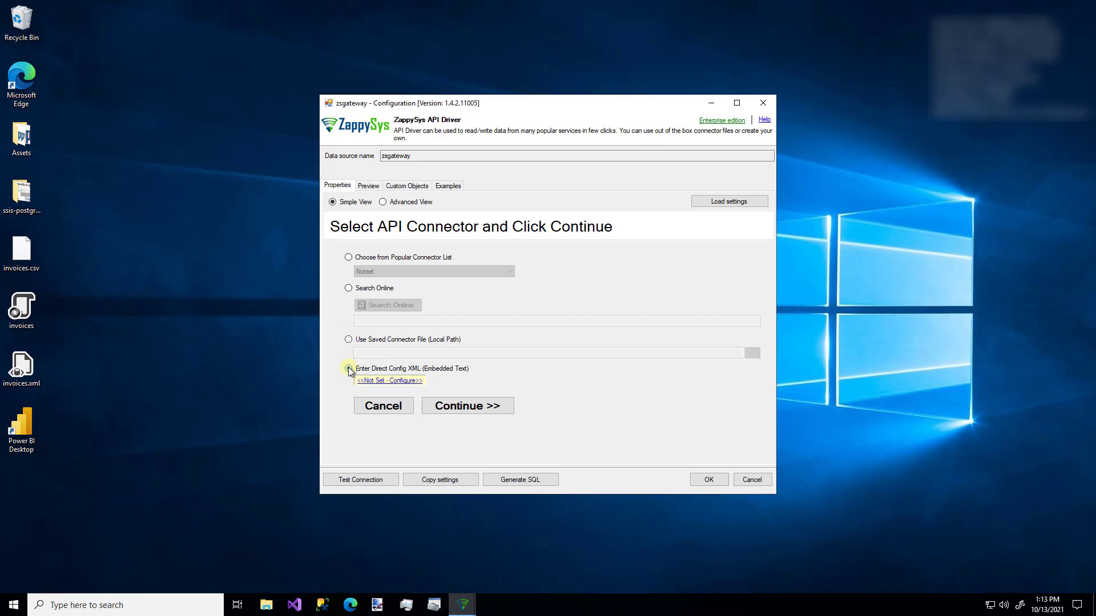
{"action": "left_click", "coordinate": [349, 369]}
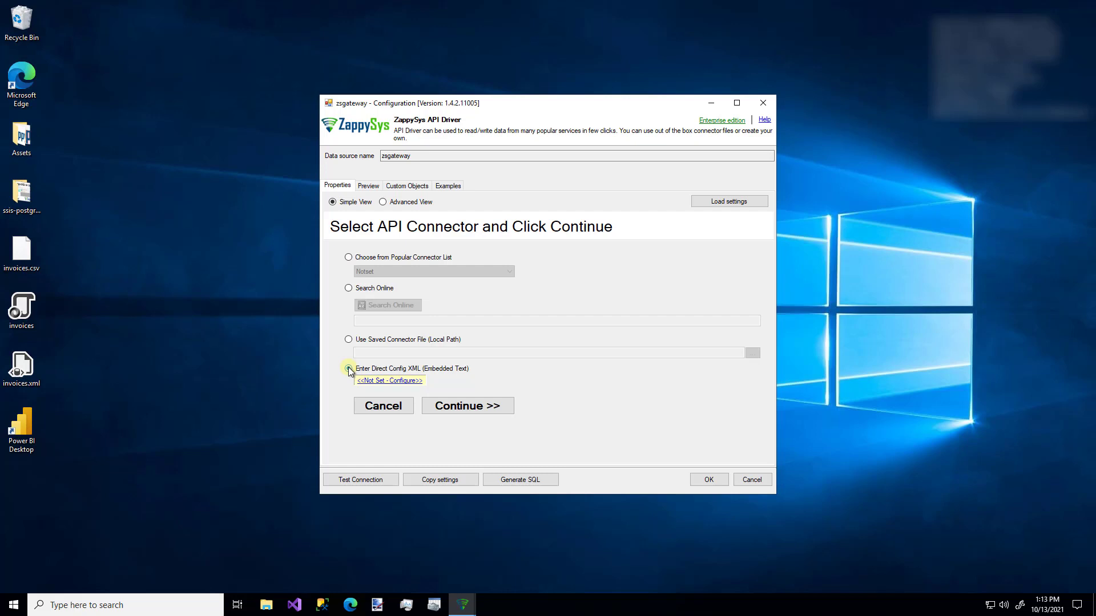
{"action": "left_click", "coordinate": [349, 257]}
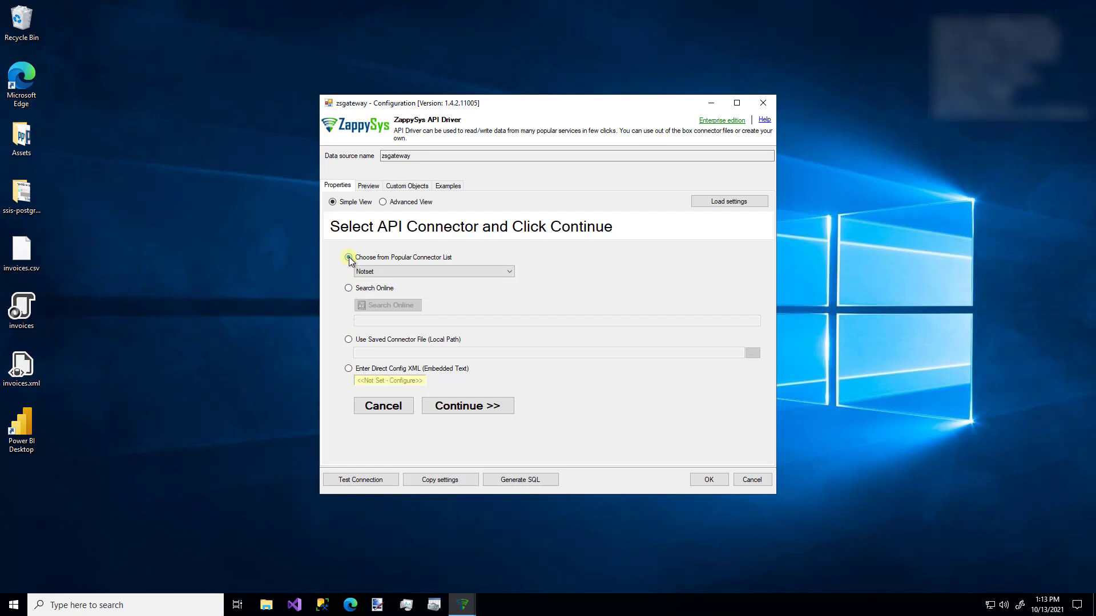
Select OData from the popular connector list, toggling Advanced View and back to Simple View
{"action": "left_click", "coordinate": [434, 272]}
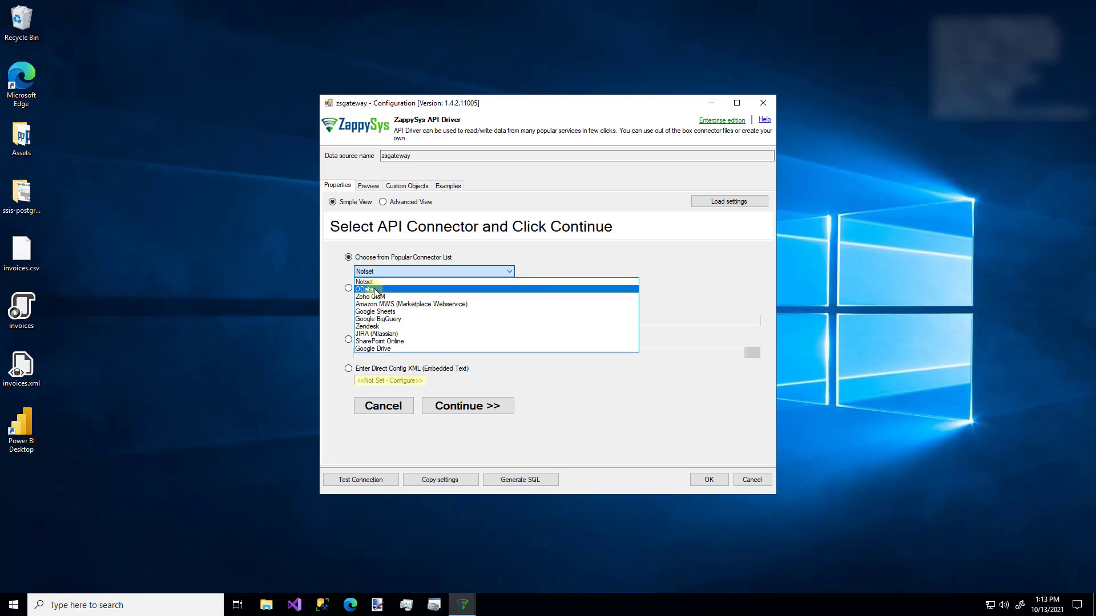
{"action": "left_click", "coordinate": [369, 289]}
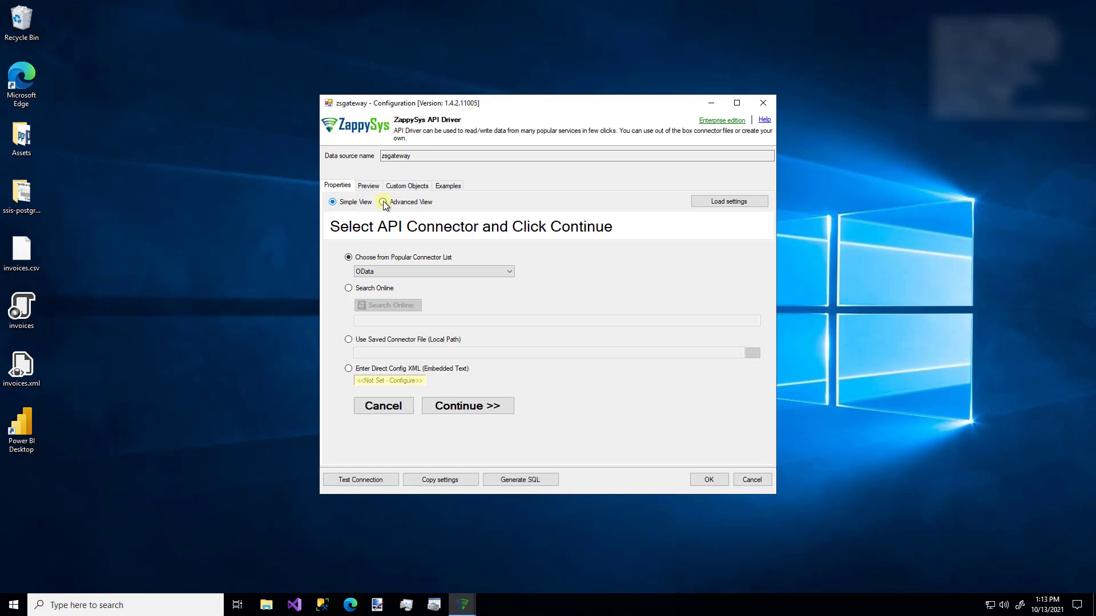
{"action": "left_click", "coordinate": [383, 202]}
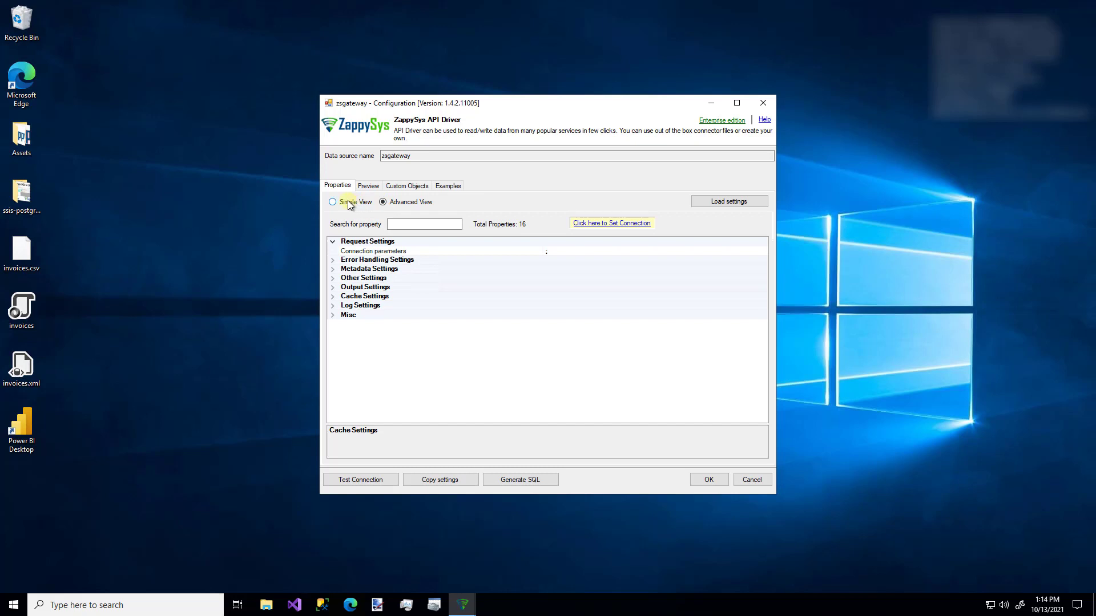
{"action": "left_click", "coordinate": [332, 202]}
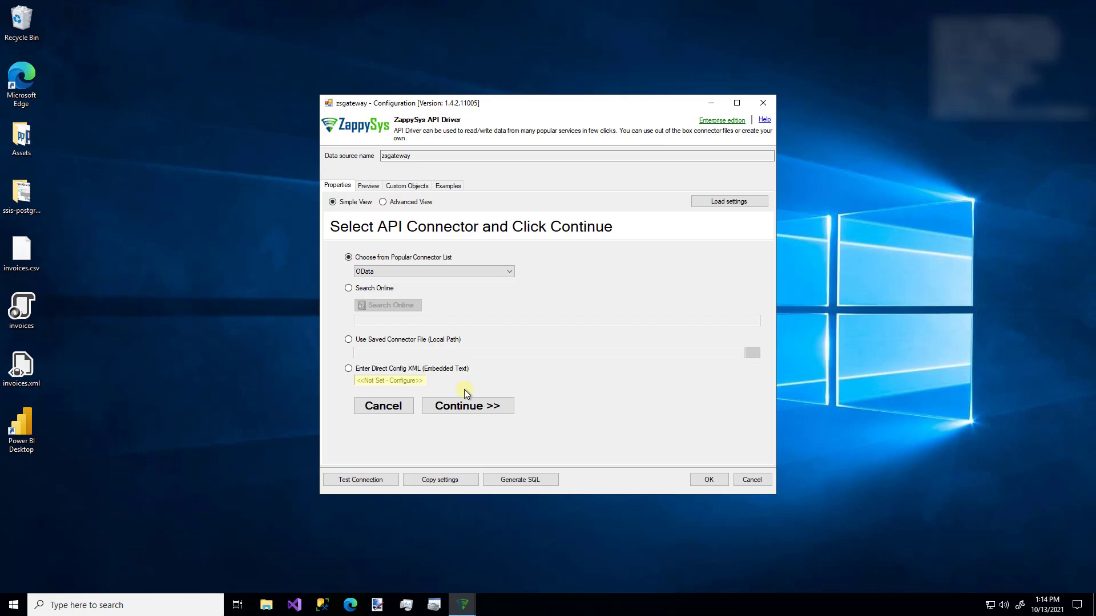
Continue with OData, keep No Authentication and Northwind URL, set API Provider back to OData
{"action": "left_click", "coordinate": [467, 405]}
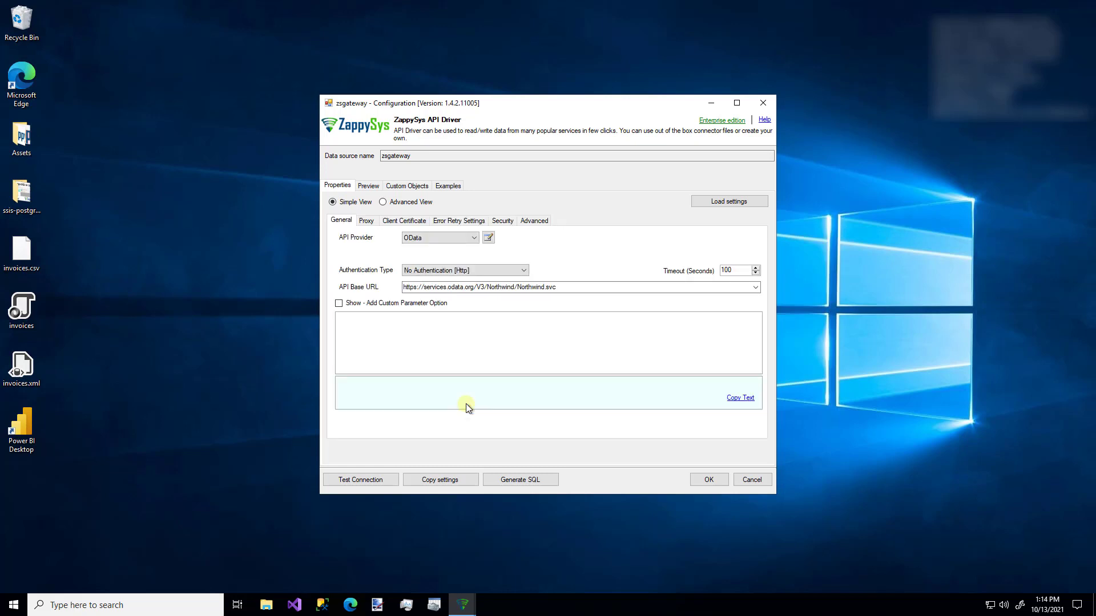
{"action": "left_click", "coordinate": [463, 270]}
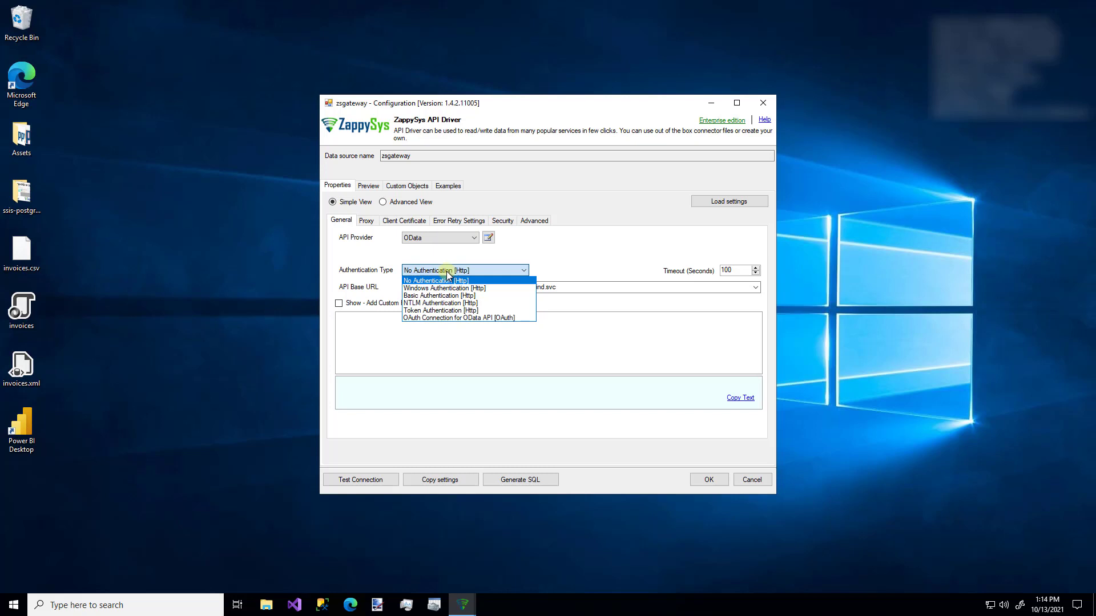
{"action": "mouse_move", "coordinate": [438, 260]}
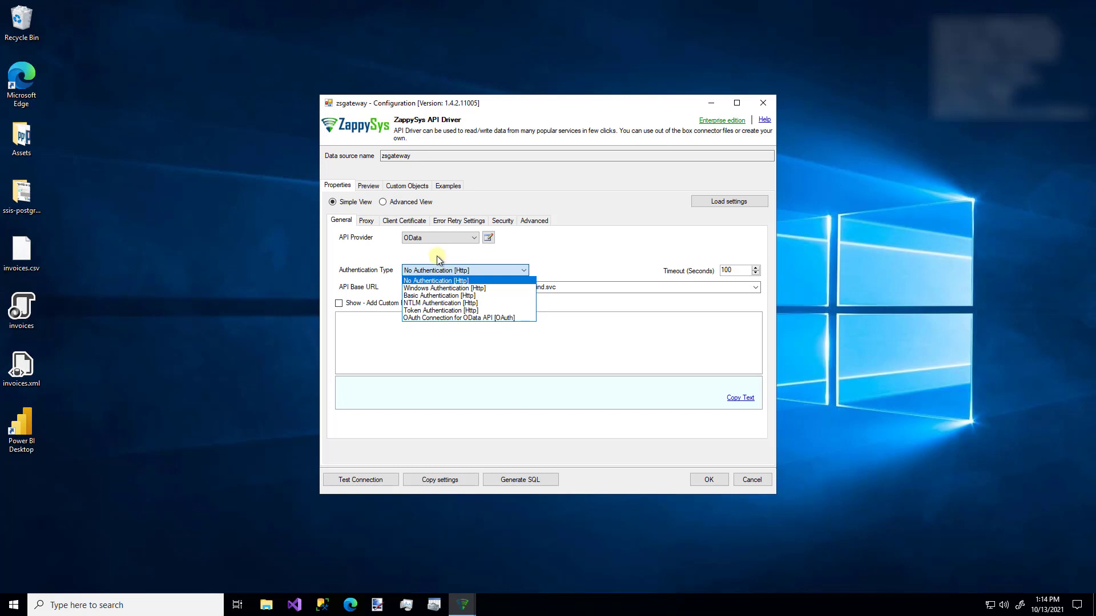
{"action": "left_click", "coordinate": [435, 281]}
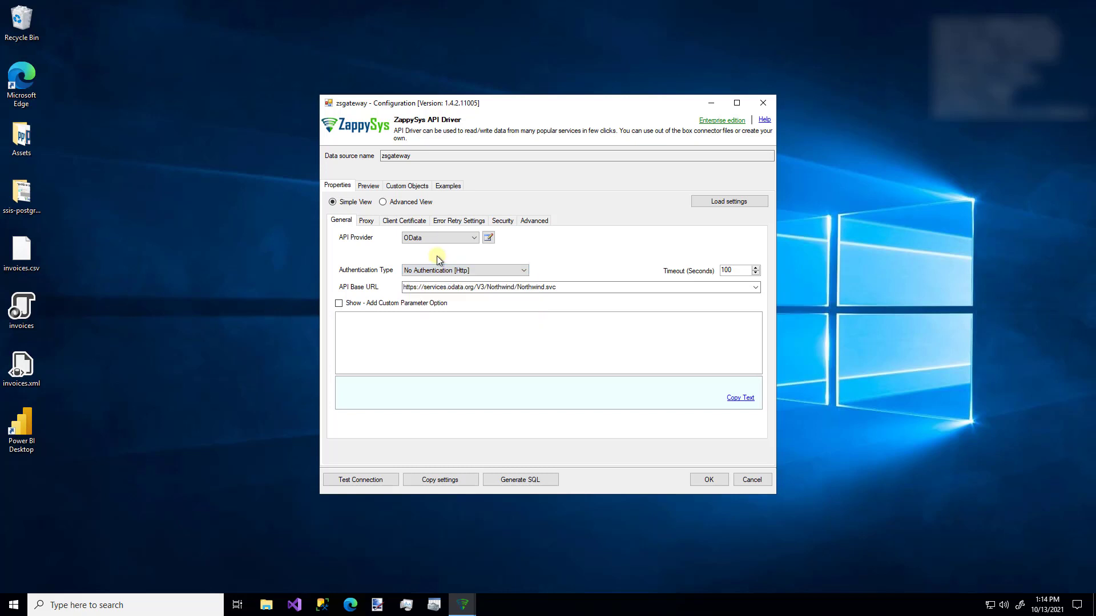
{"action": "left_click", "coordinate": [438, 238]}
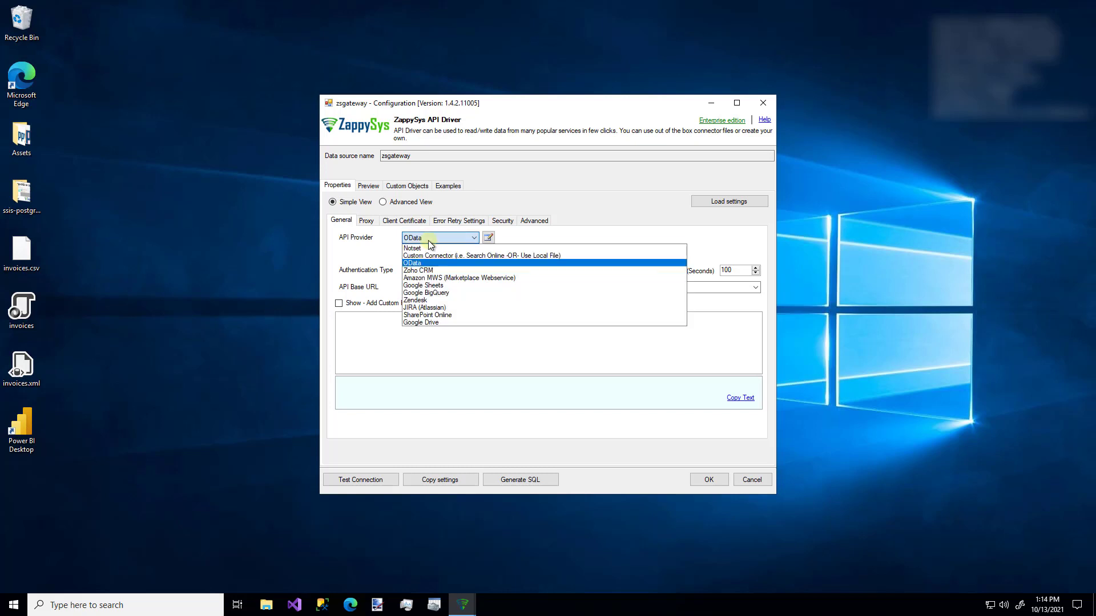
{"action": "mouse_move", "coordinate": [419, 285]}
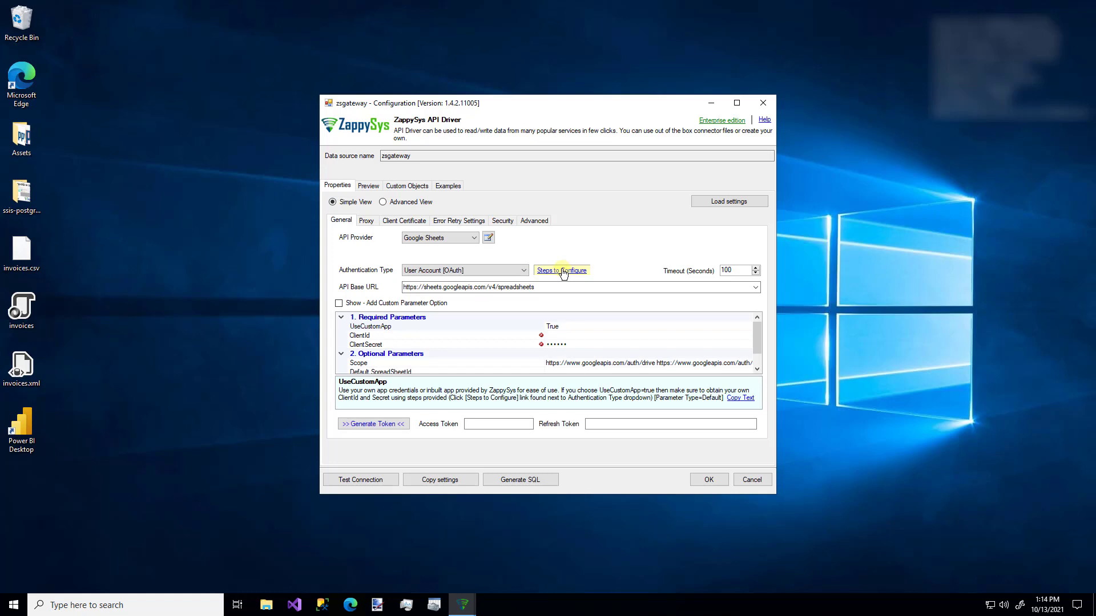
{"action": "left_click", "coordinate": [562, 271]}
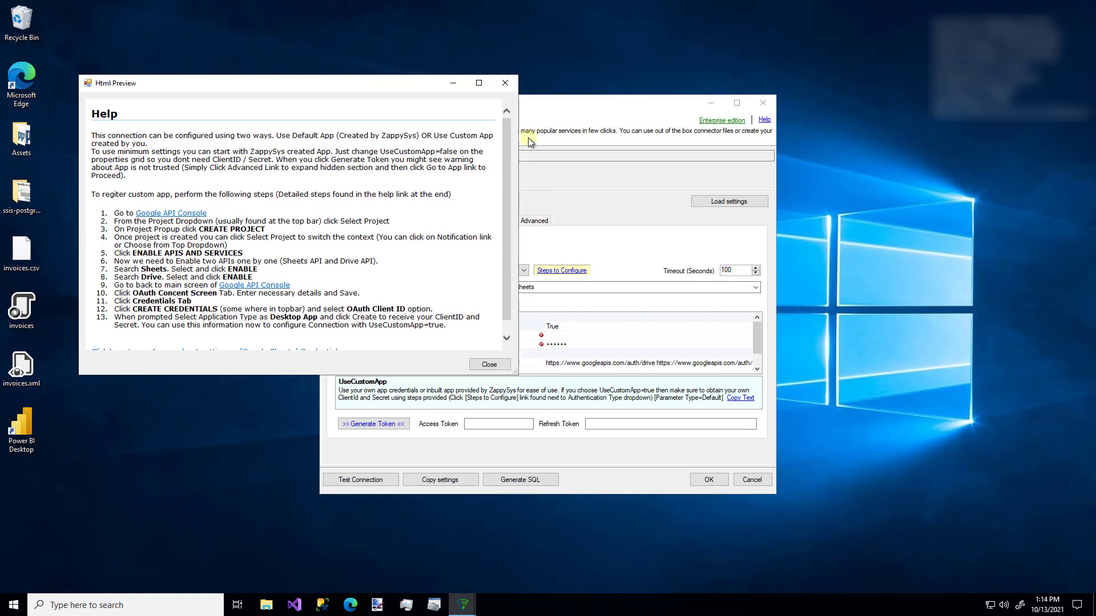
{"action": "left_click", "coordinate": [505, 82]}
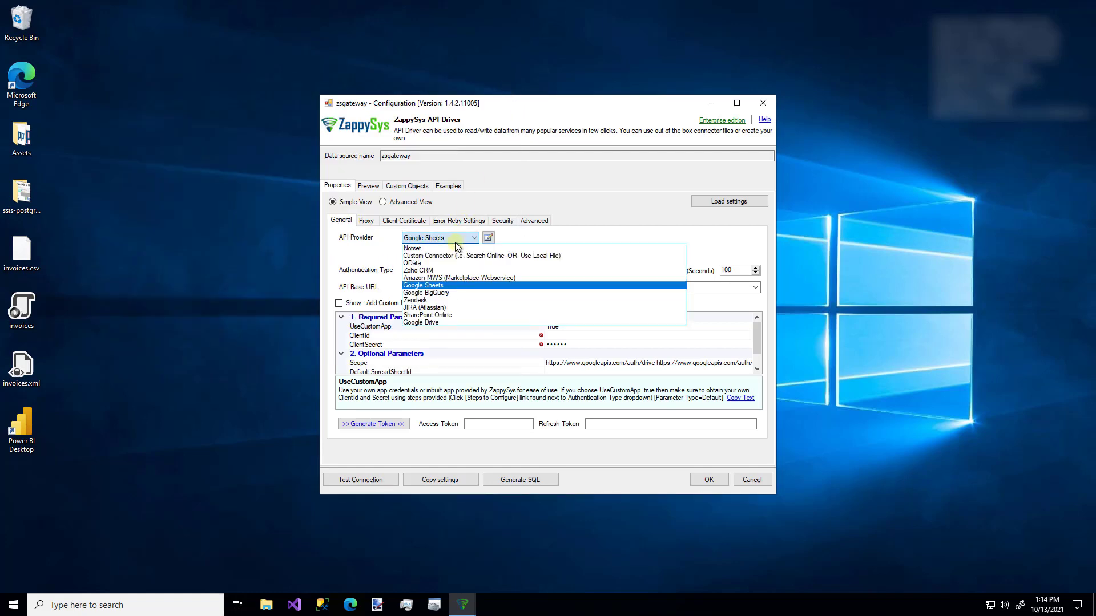
{"action": "left_click", "coordinate": [412, 263]}
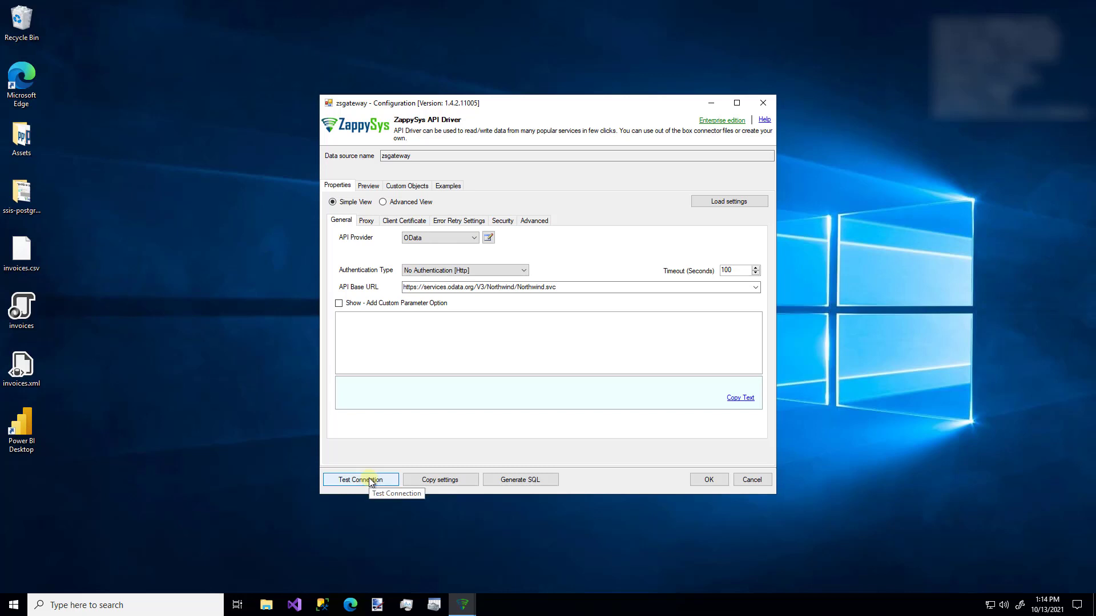
Test the OData connection successfully and move to the data preview
{"action": "left_click", "coordinate": [360, 480]}
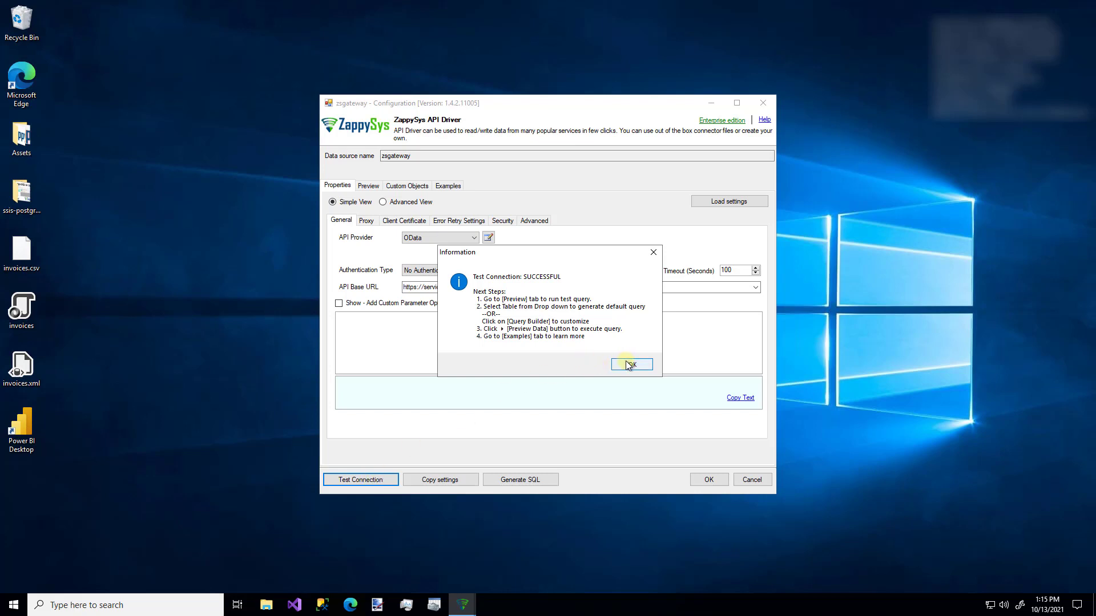
{"action": "left_click", "coordinate": [631, 364]}
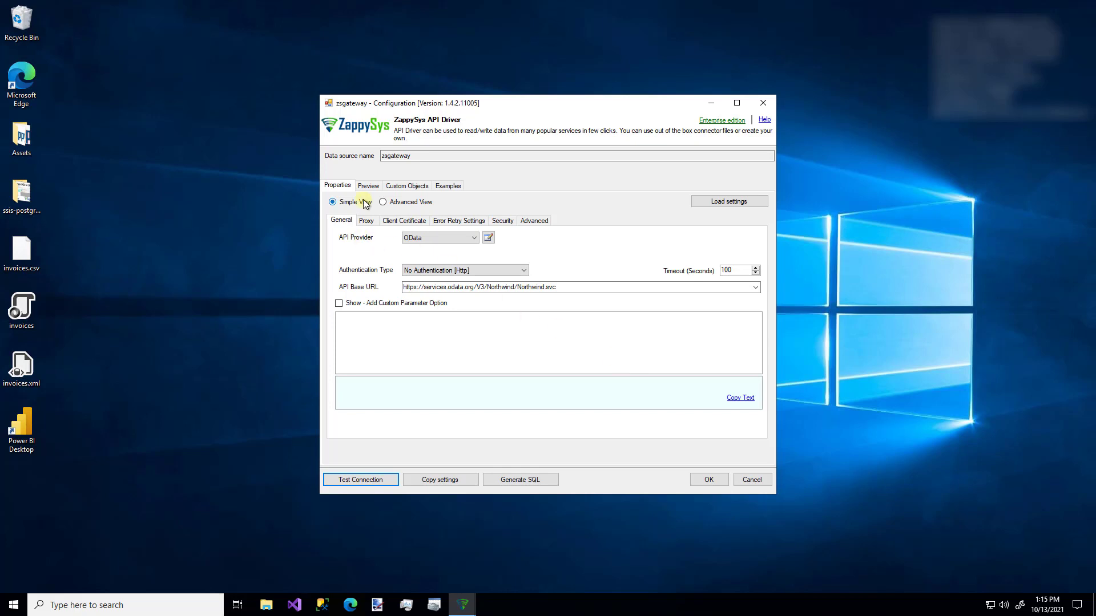
{"action": "left_click", "coordinate": [369, 185]}
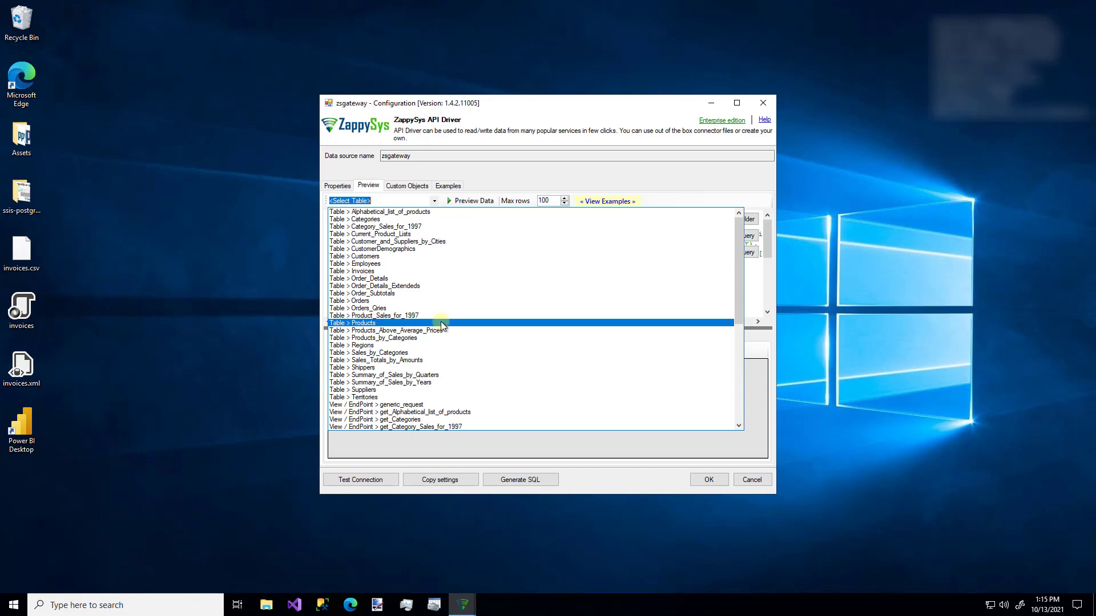
Select Table > Customers to generate its default SELECT query
{"action": "left_click", "coordinate": [365, 257]}
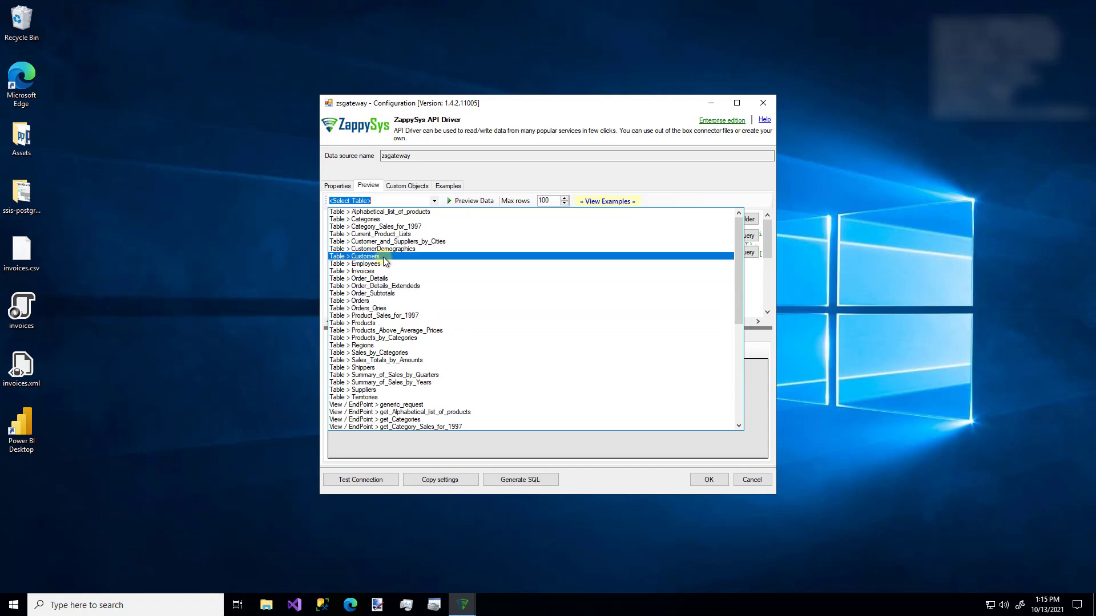
{"action": "left_click", "coordinate": [365, 255]}
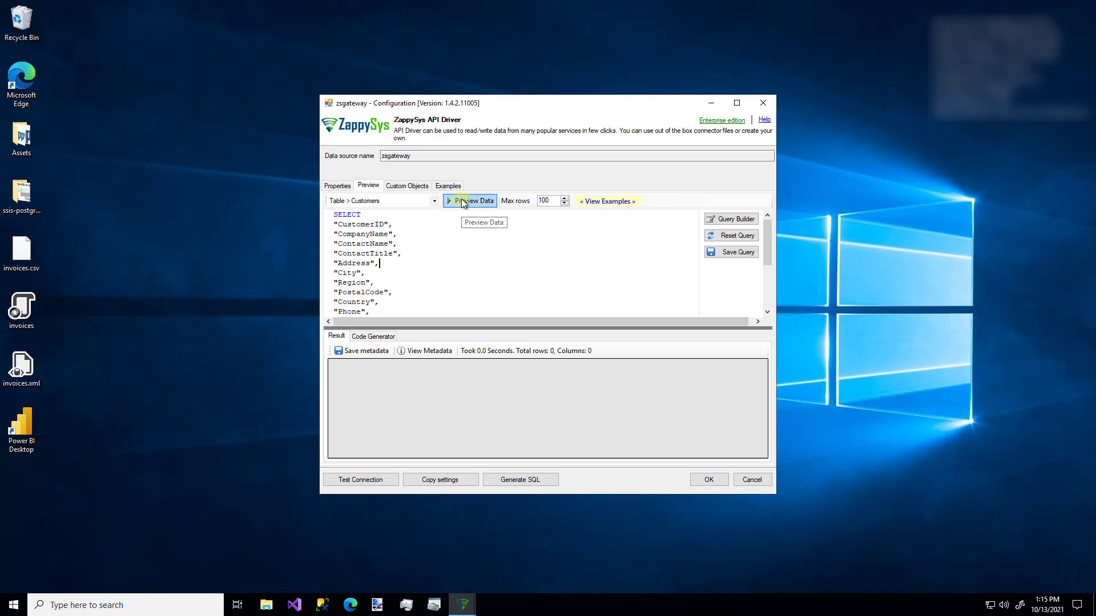
Preview Customers data, then comment out Address and alias ContactName as [name] and rerun
{"action": "left_click", "coordinate": [473, 201]}
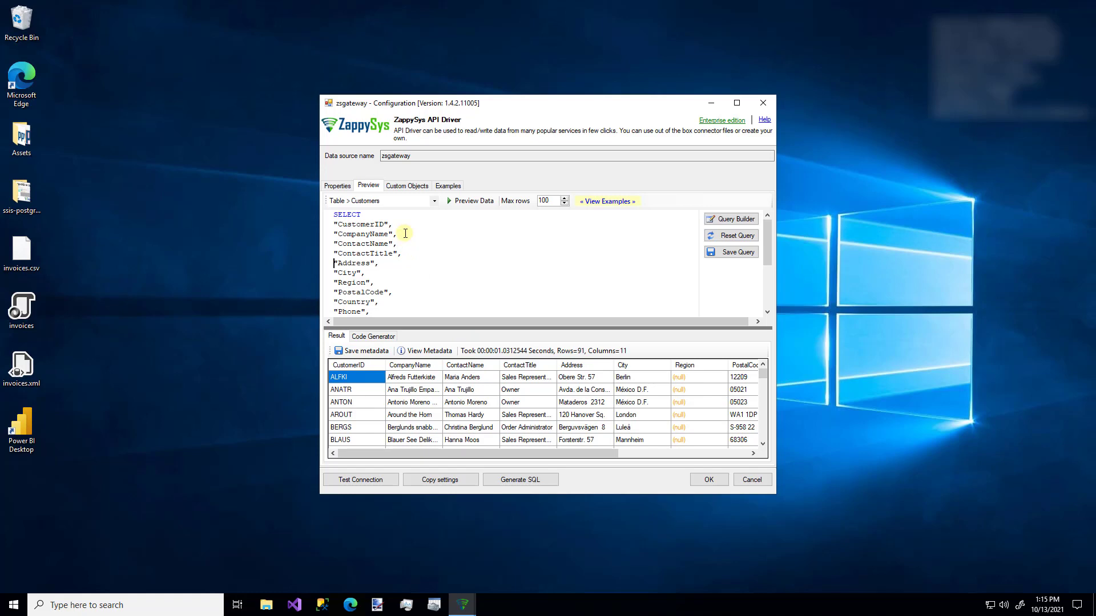
{"action": "type", "text": "--"}
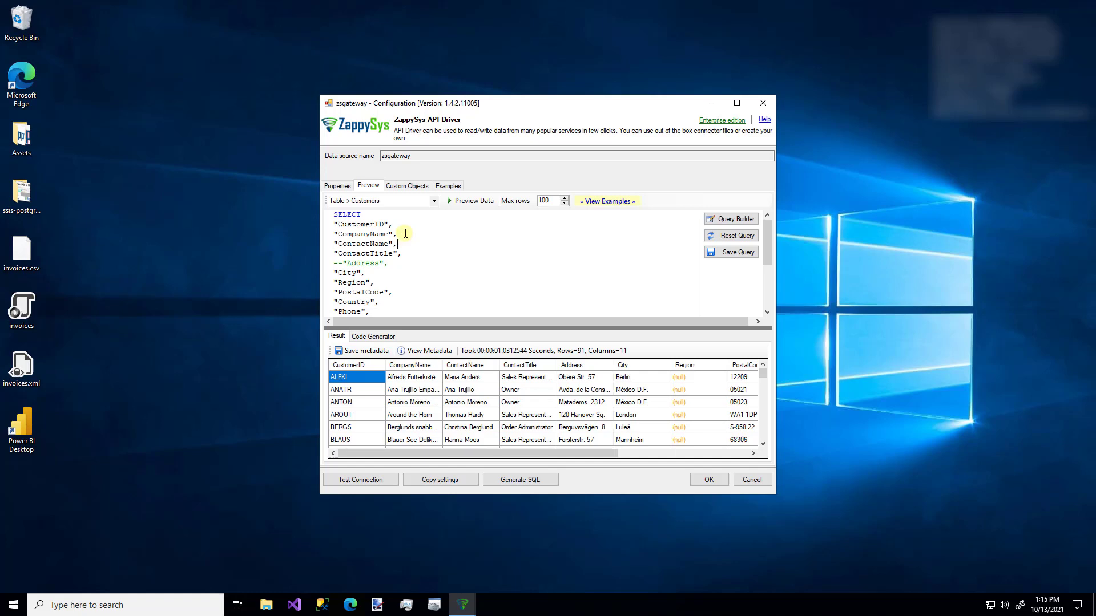
{"action": "type", "text": "as ["}
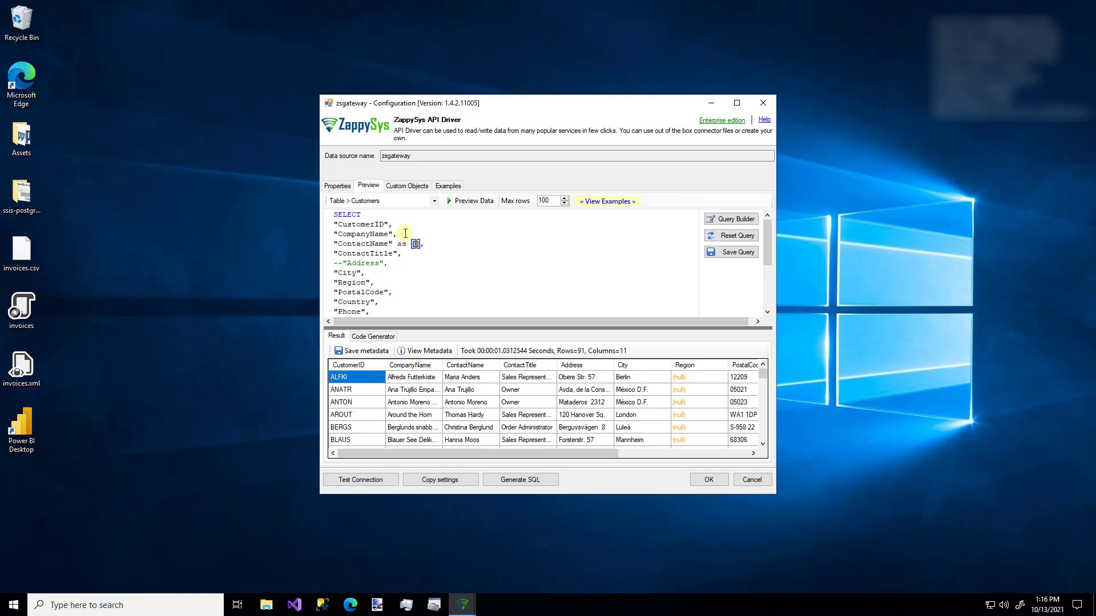
{"action": "type", "text": "name"}
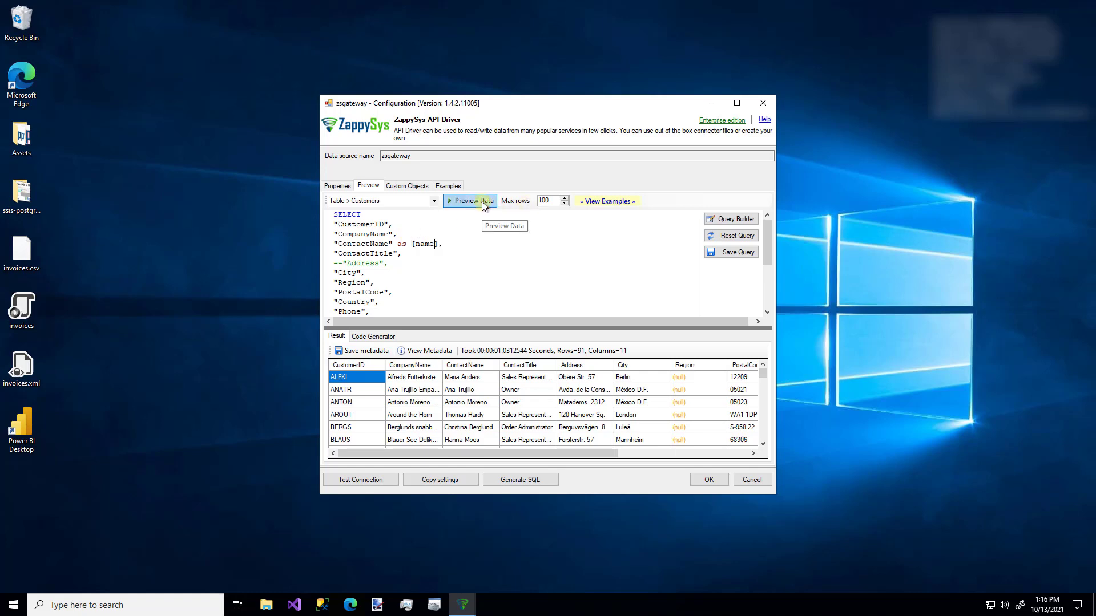
{"action": "left_click", "coordinate": [469, 201]}
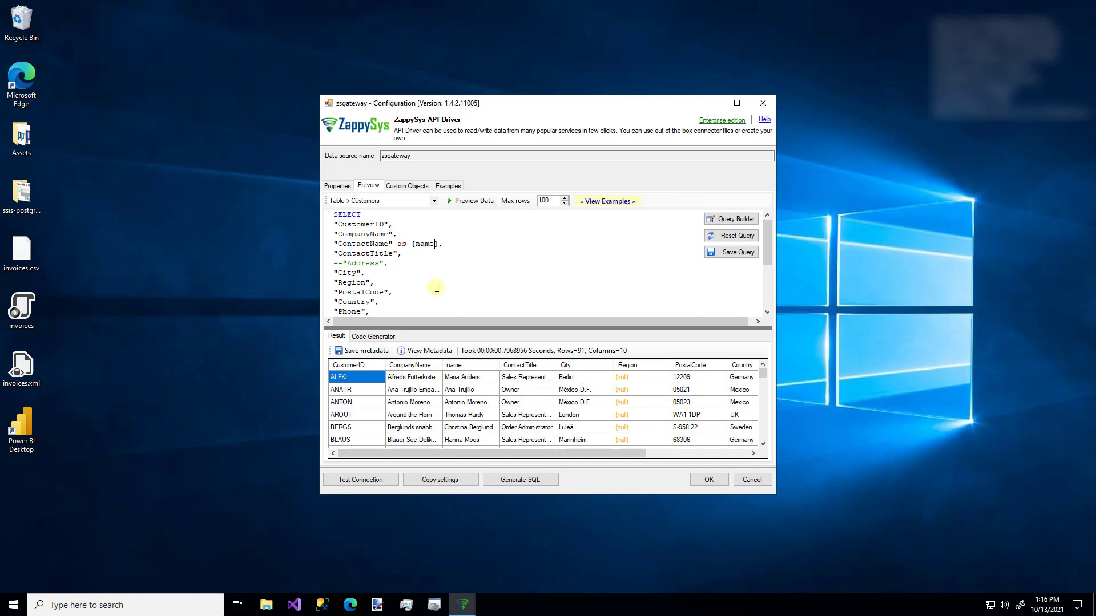
Review the result rows and briefly view the Query Builder
{"action": "scroll", "scroll_direction": "down", "scroll_amount": 3}
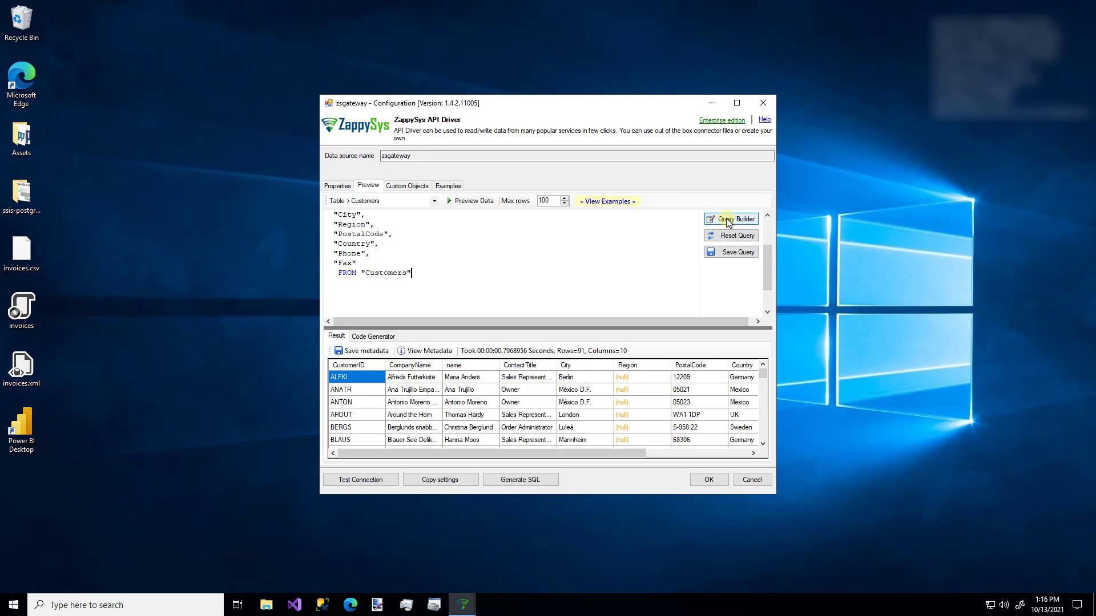
{"action": "left_click", "coordinate": [731, 219]}
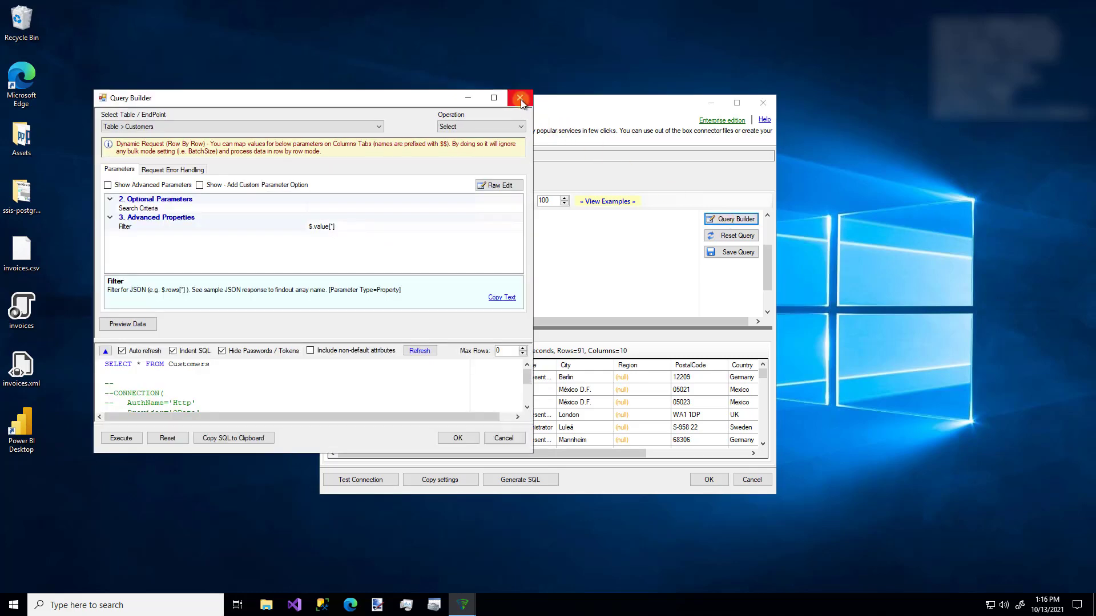
{"action": "left_click", "coordinate": [521, 97]}
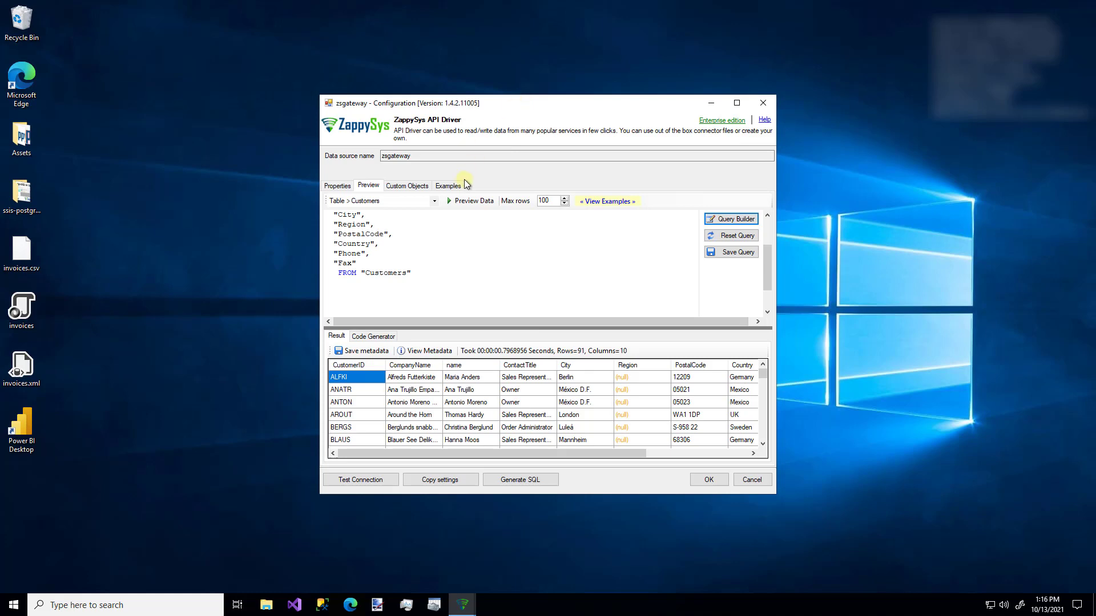
View the CRUD UPDATE sample in the Examples library
{"action": "left_click", "coordinate": [448, 186]}
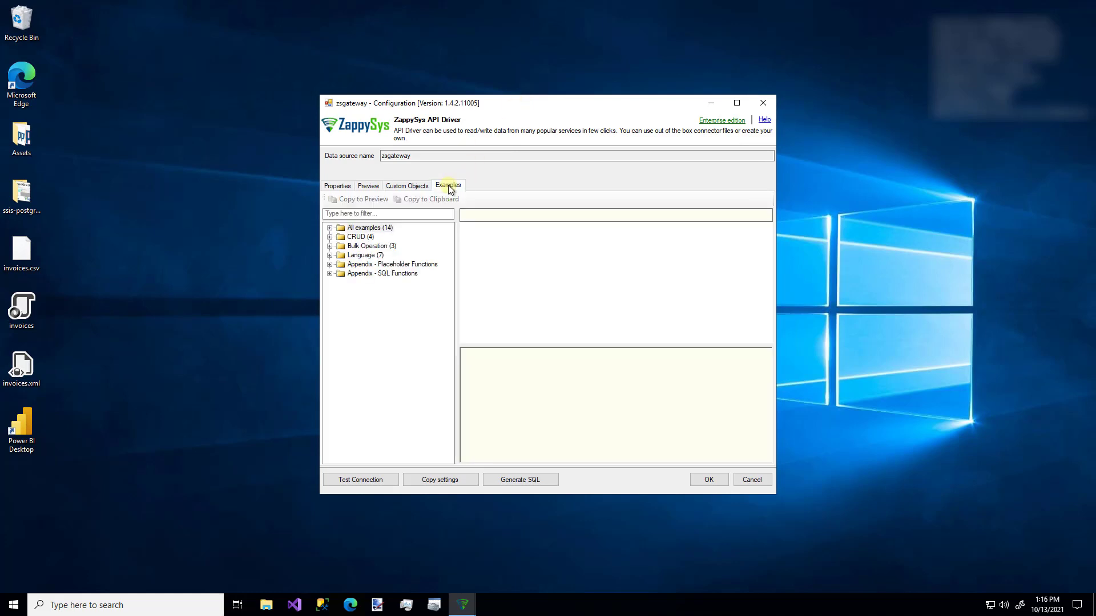
{"action": "left_click", "coordinate": [331, 241]}
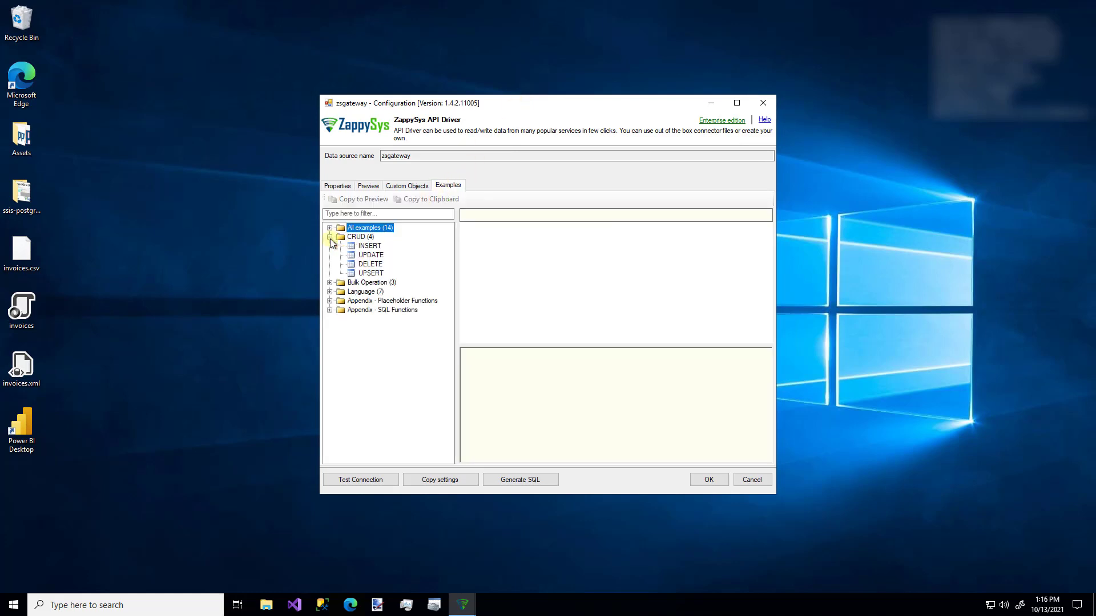
{"action": "left_click", "coordinate": [370, 255]}
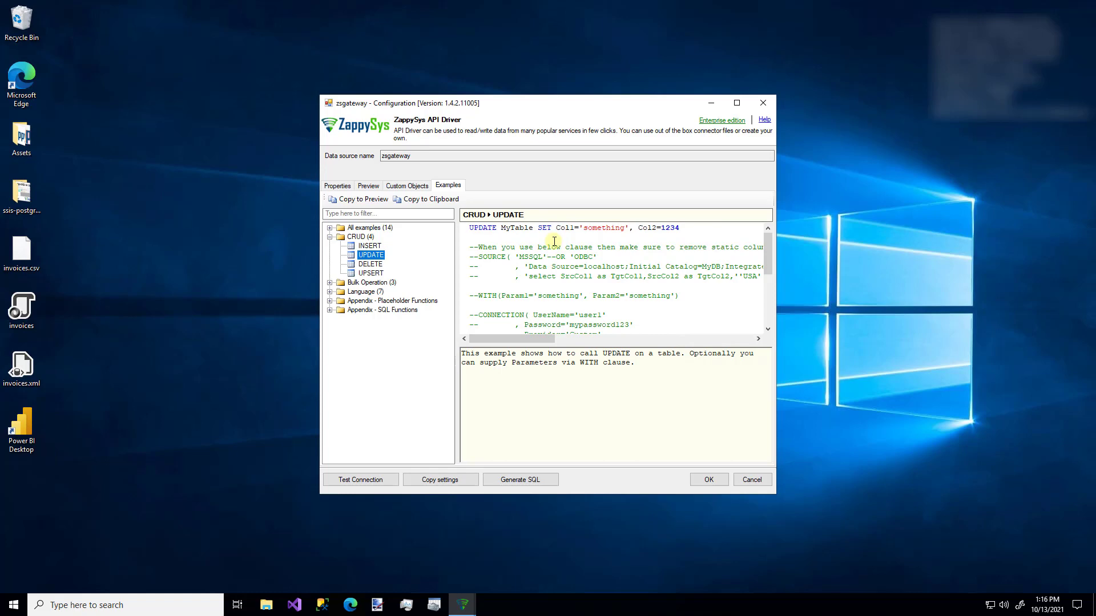
Filter examples by 'min' to view the MIN function reference, then clear the filter
{"action": "left_click", "coordinate": [387, 213]}
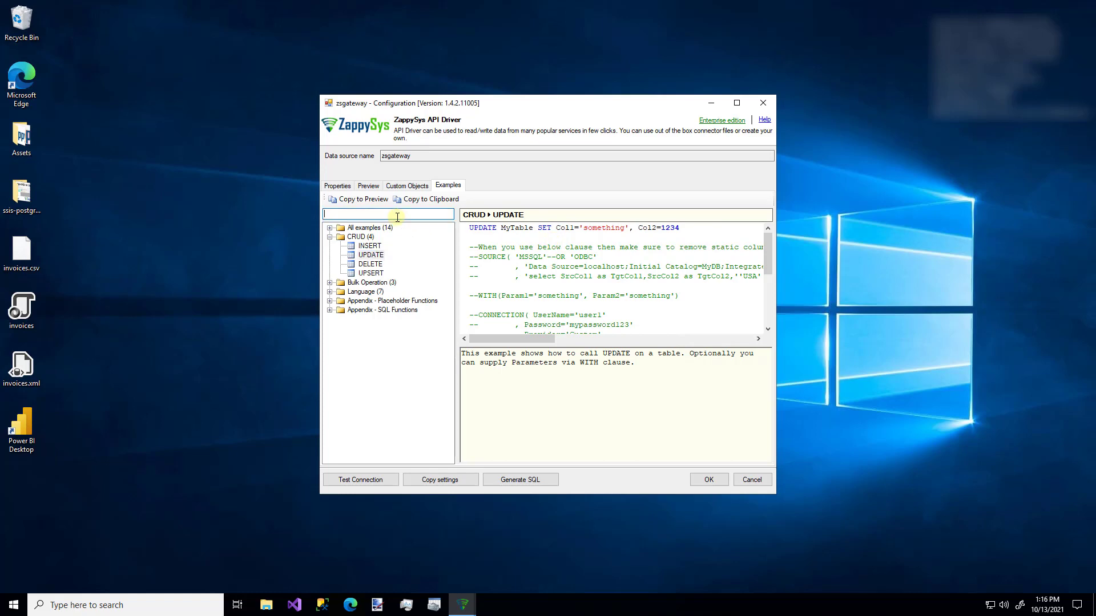
{"action": "type", "text": "min"}
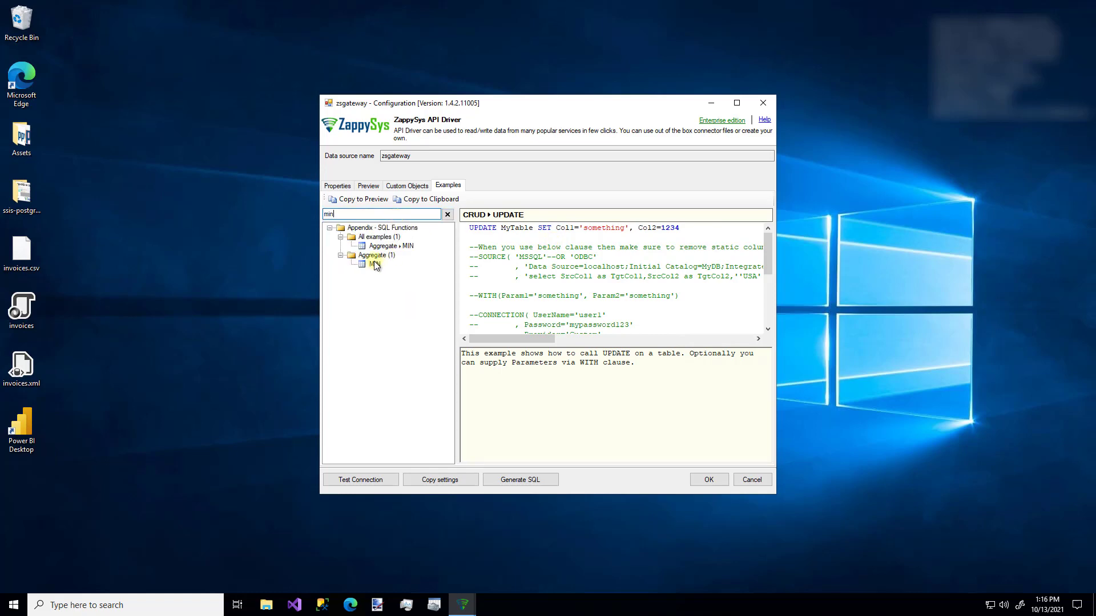
{"action": "left_click", "coordinate": [374, 264]}
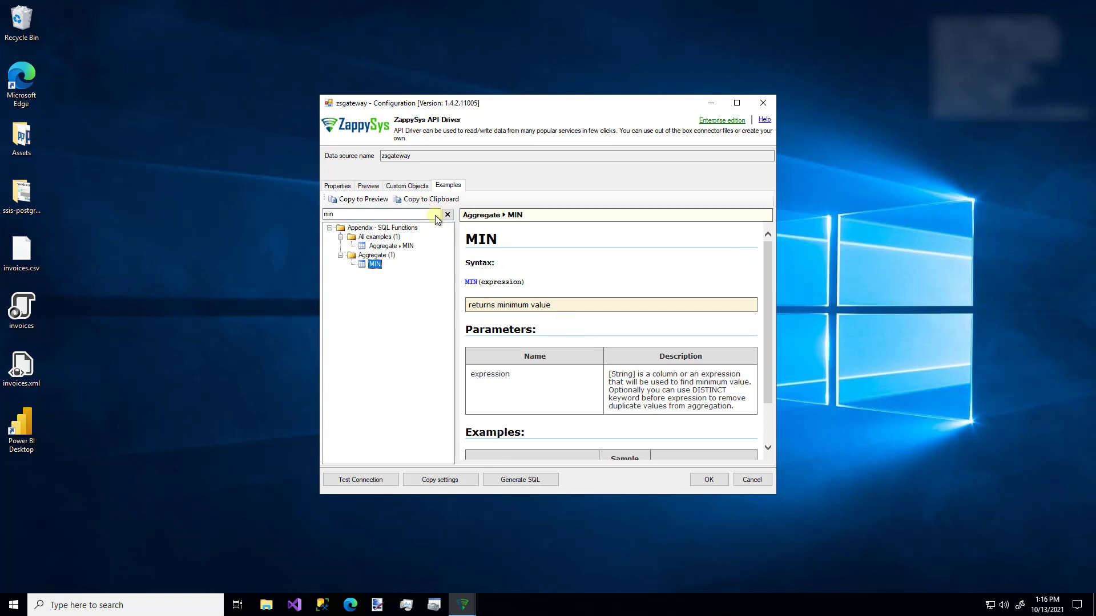
{"action": "left_click", "coordinate": [407, 185]}
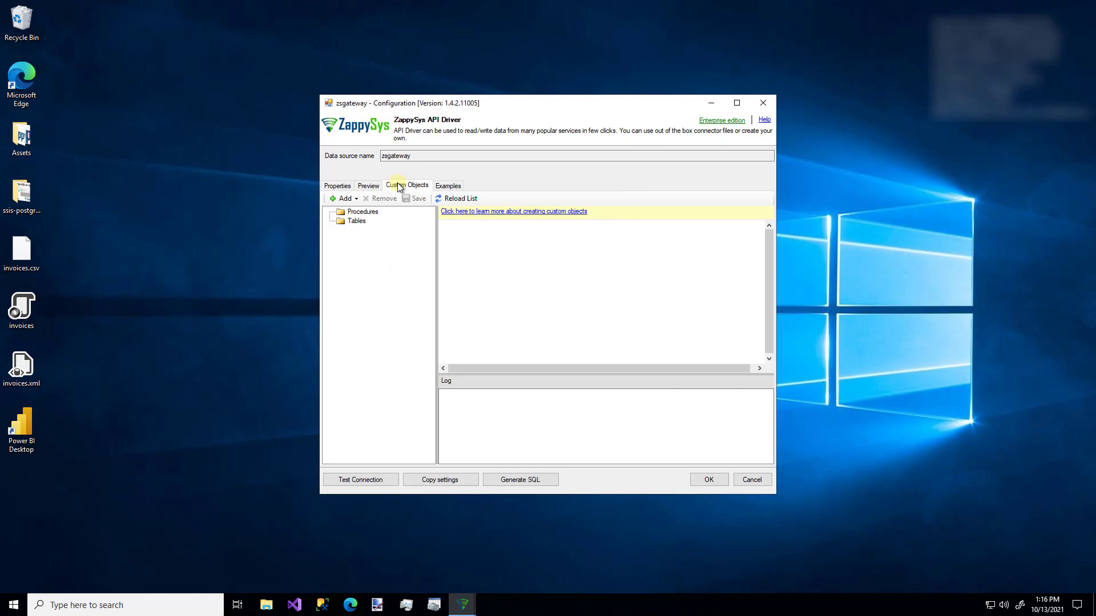
Glance at Custom Objects and return to the Customers data preview
{"action": "left_click", "coordinate": [363, 212]}
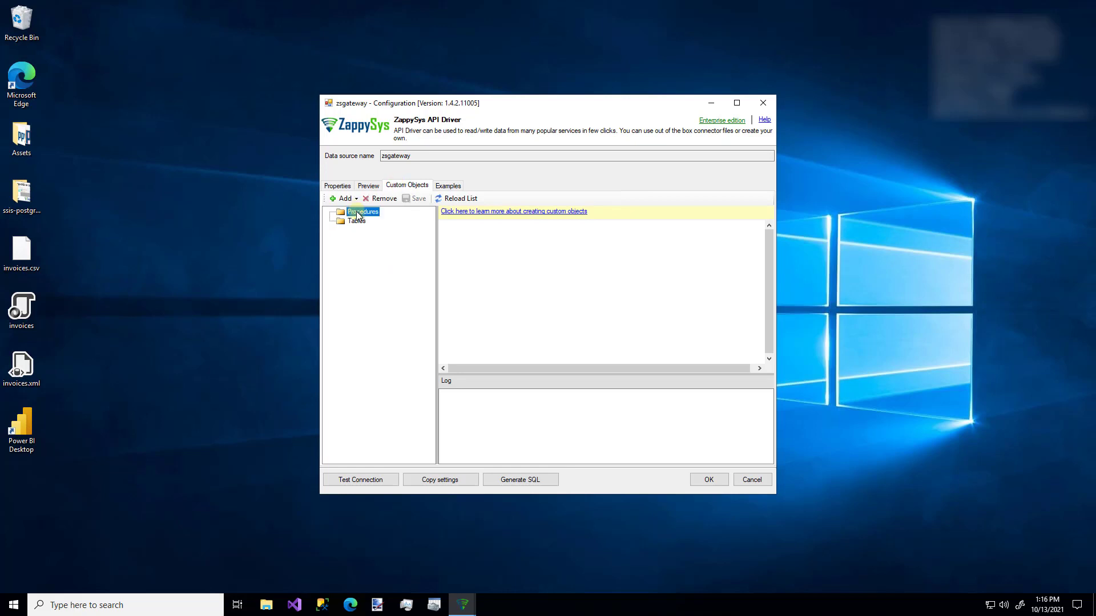
{"action": "left_click", "coordinate": [368, 186]}
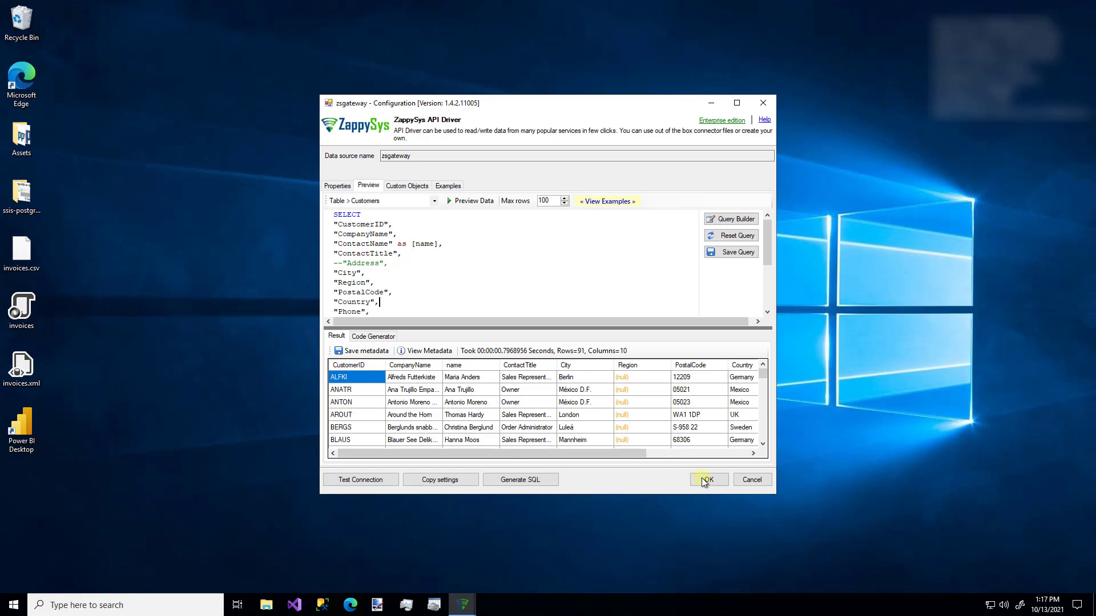
Save zsgateway with OK and bring up the ODBC reports solution in Visual Studio
{"action": "left_click", "coordinate": [708, 480]}
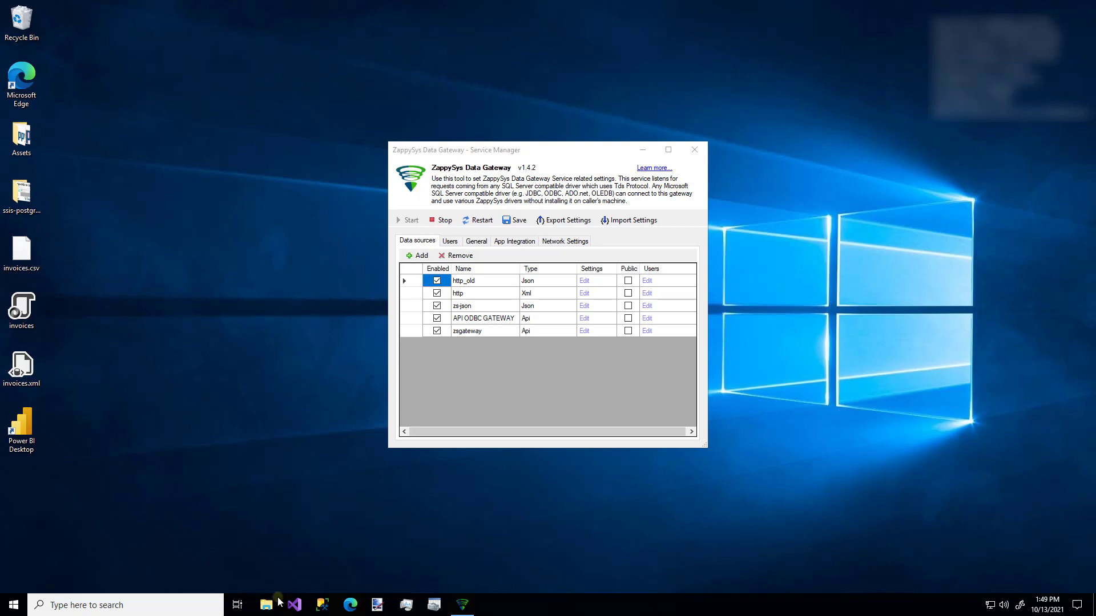
{"action": "left_click", "coordinate": [294, 605]}
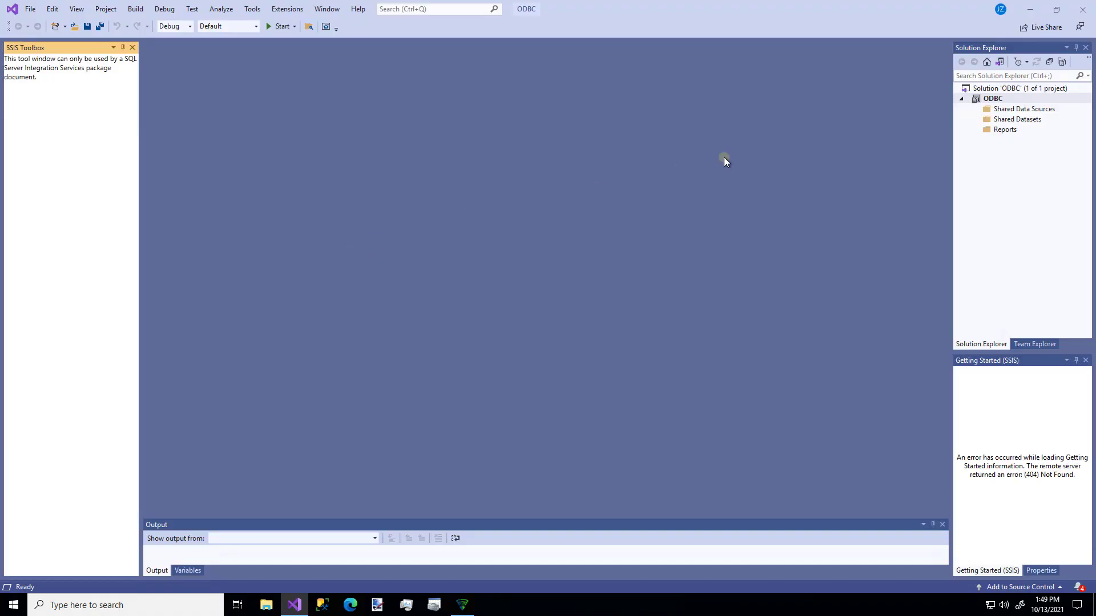
Add a new report to the Reports folder and advance past the wizard welcome page
{"action": "right_click", "coordinate": [1005, 129]}
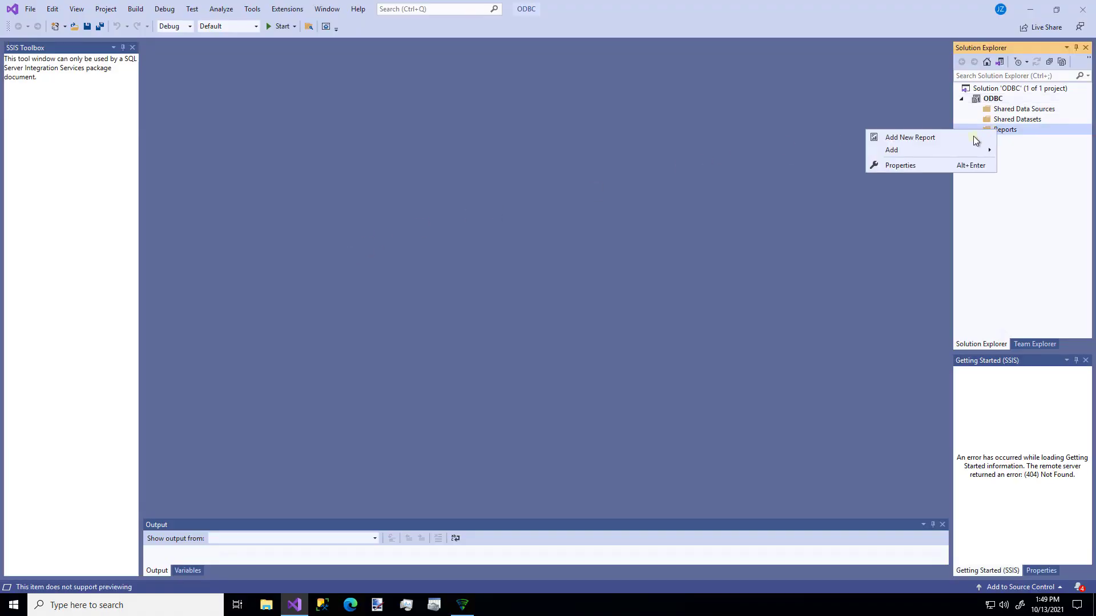
{"action": "left_click", "coordinate": [909, 137]}
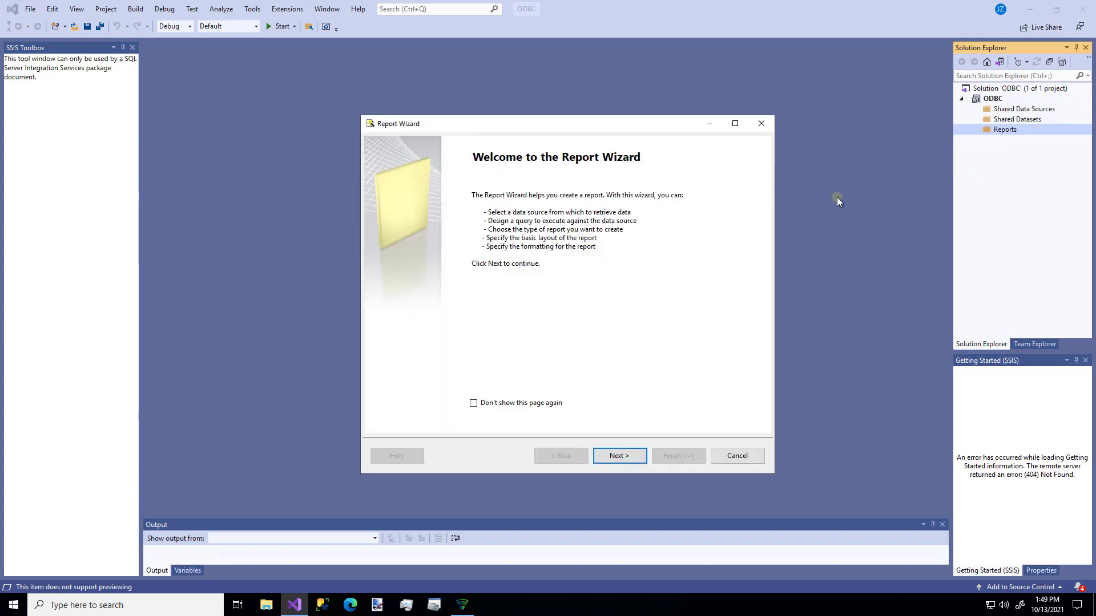
{"action": "mouse_move", "coordinate": [619, 455]}
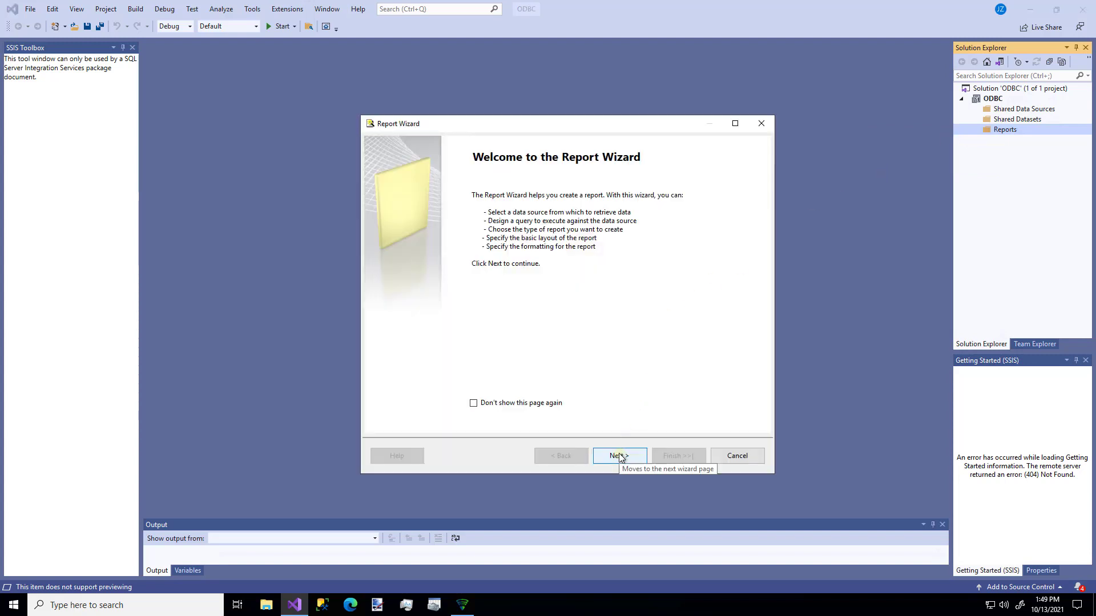
{"action": "left_click", "coordinate": [618, 456]}
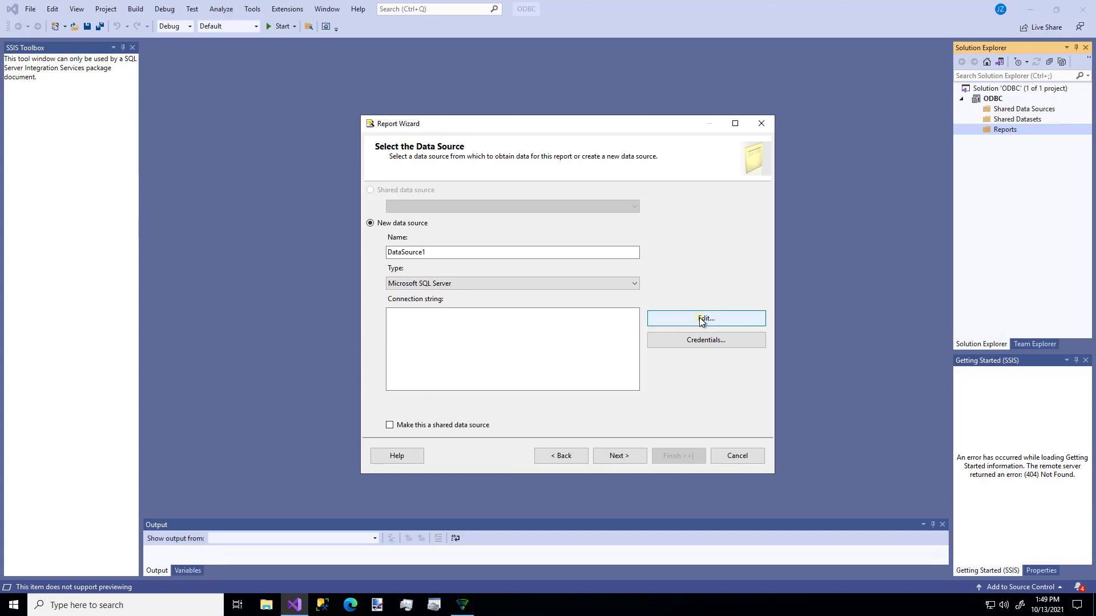
Point the data source at server localhost,5000 with SQL Server Authentication and a saved password
{"action": "left_click", "coordinate": [705, 319]}
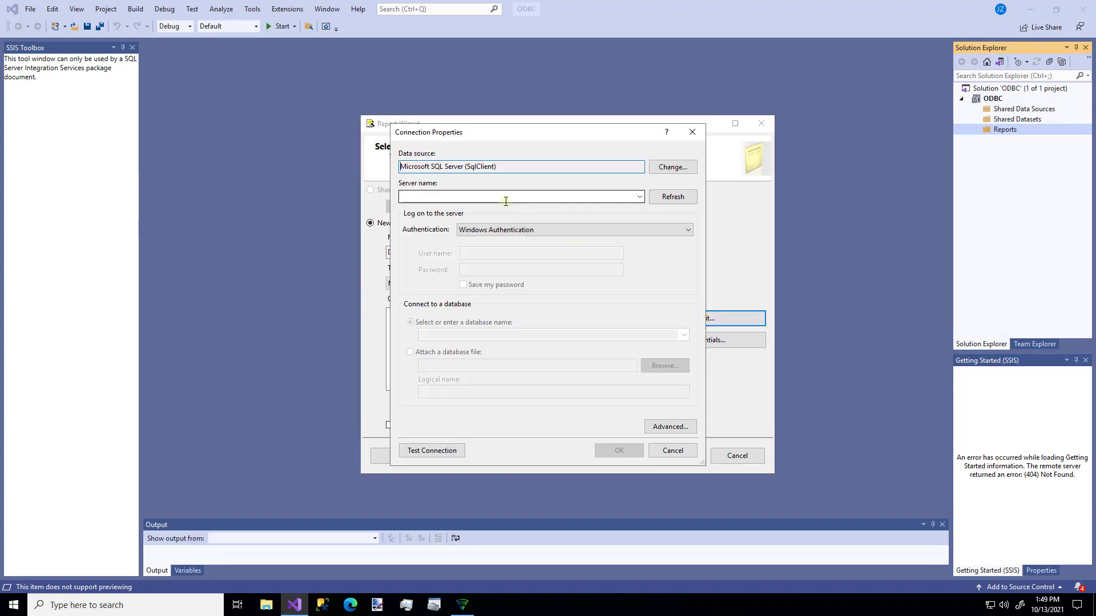
{"action": "type", "text": "localhost,5000"}
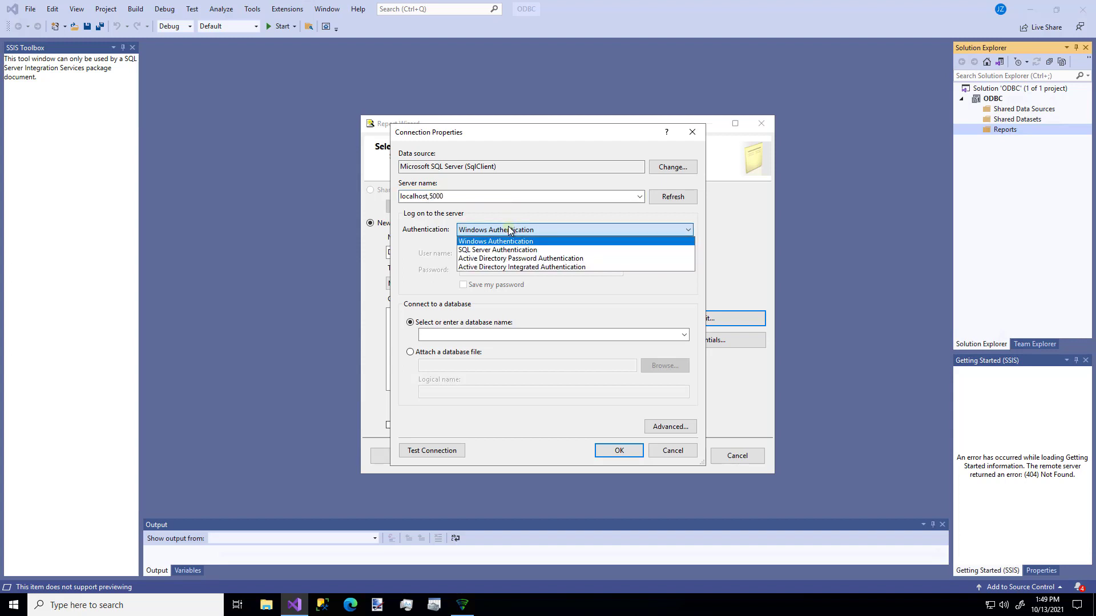
{"action": "left_click", "coordinate": [497, 240]}
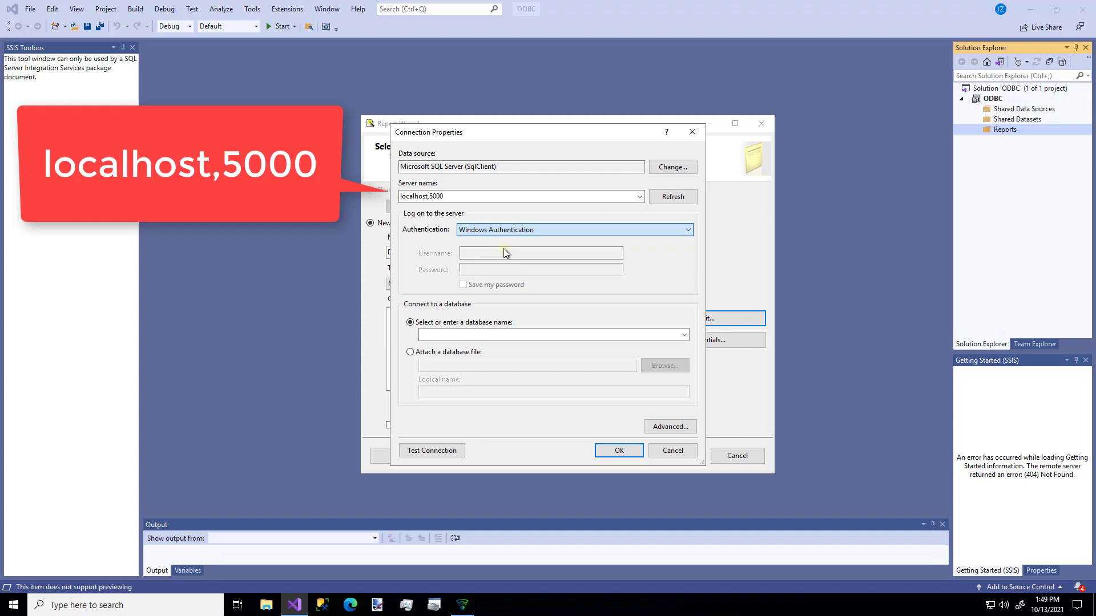
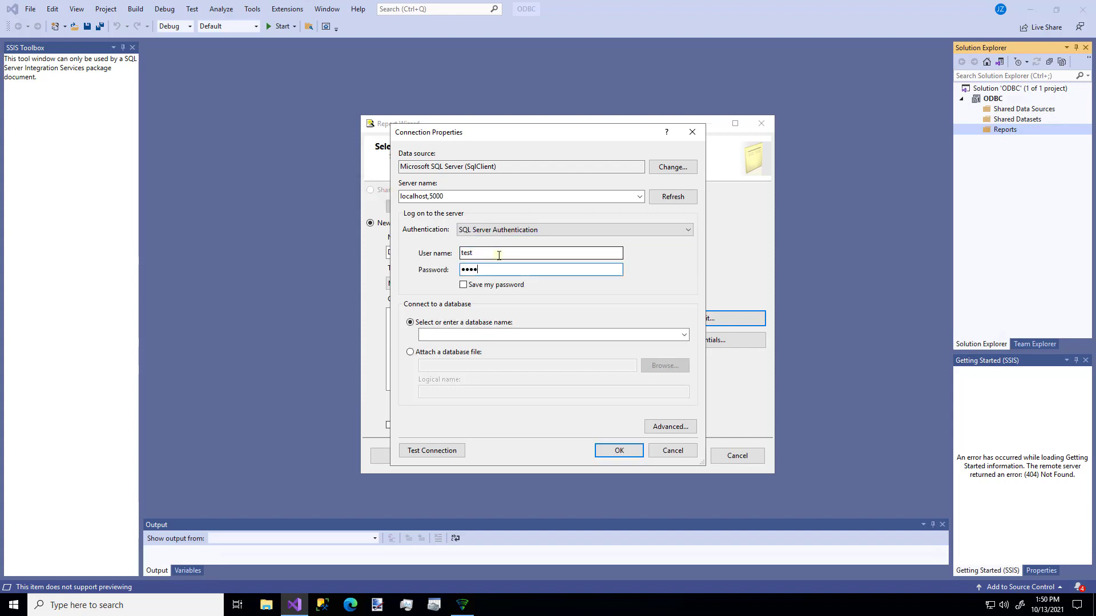
{"action": "left_click", "coordinate": [463, 284]}
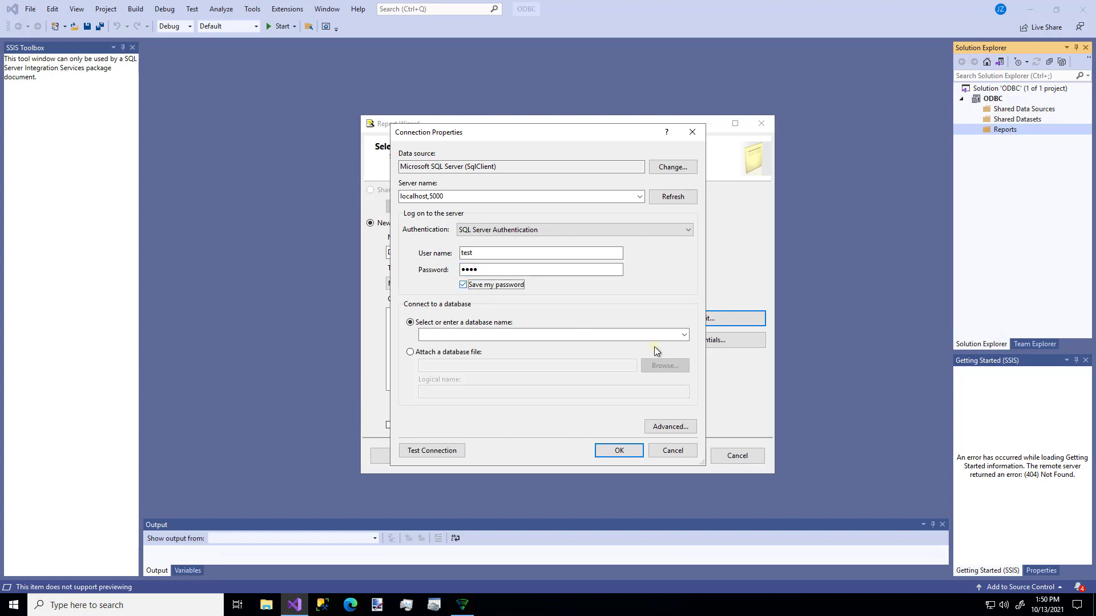
Select the zsgateway database, confirm a successful connection test, and accept the settings
{"action": "left_click", "coordinate": [682, 335]}
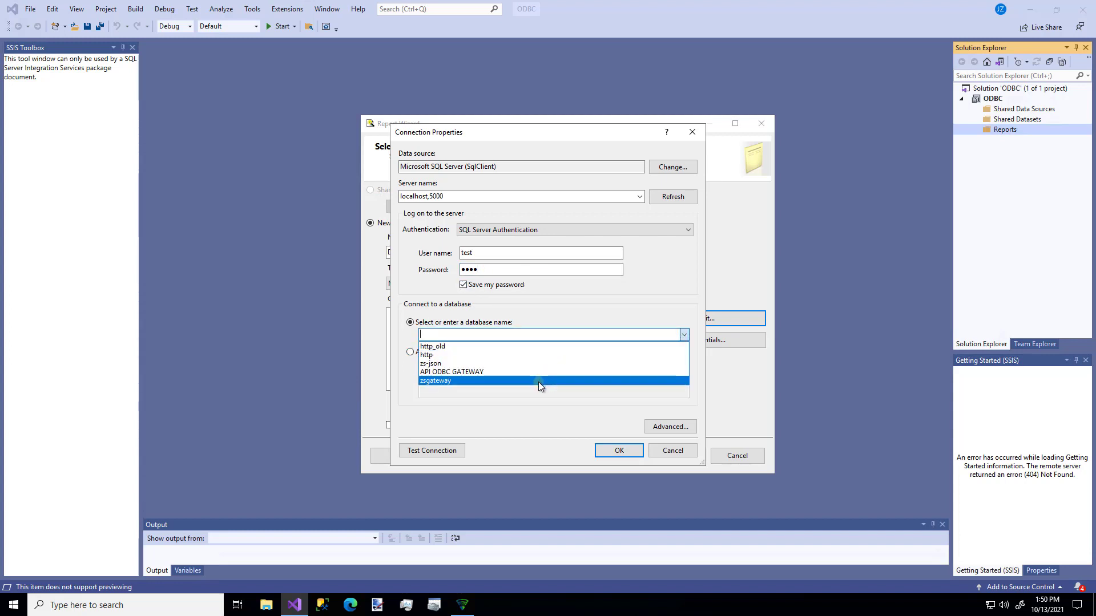
{"action": "left_click", "coordinate": [434, 381]}
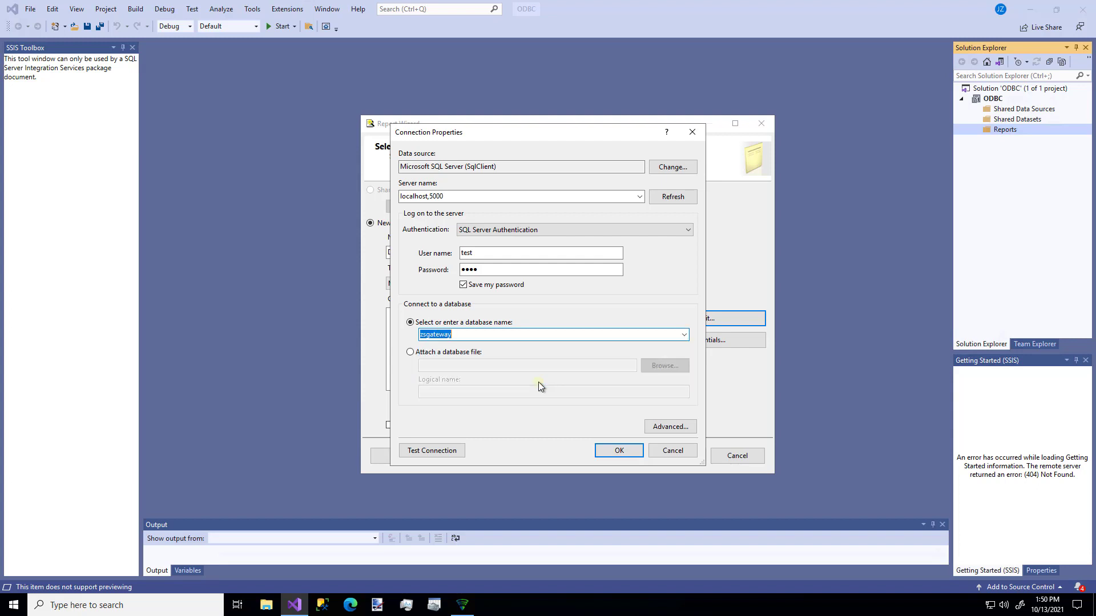
{"action": "left_click", "coordinate": [432, 450]}
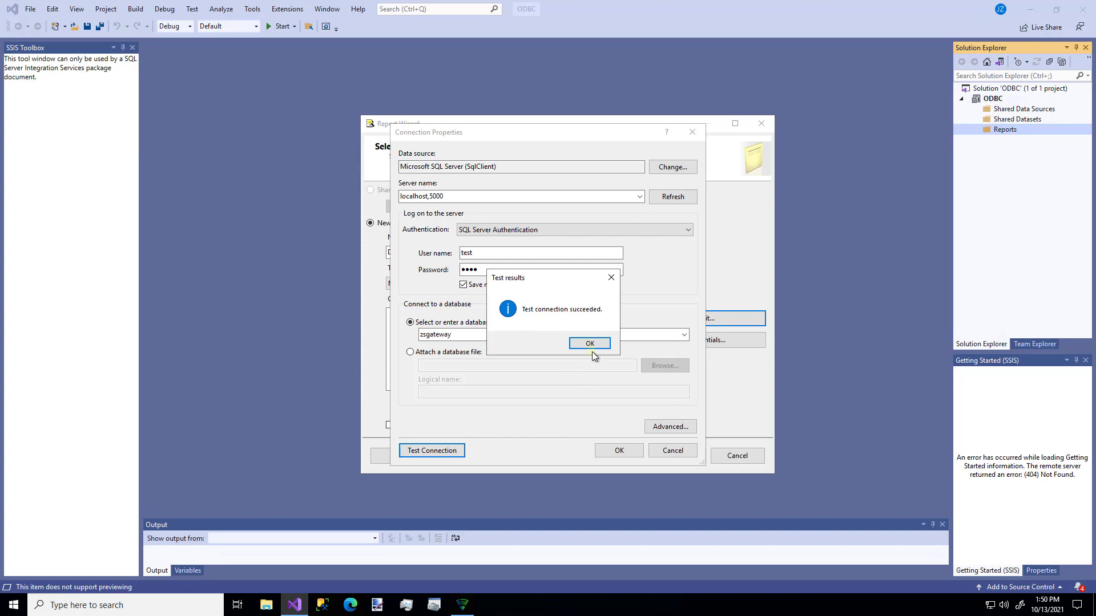
{"action": "left_click", "coordinate": [589, 344]}
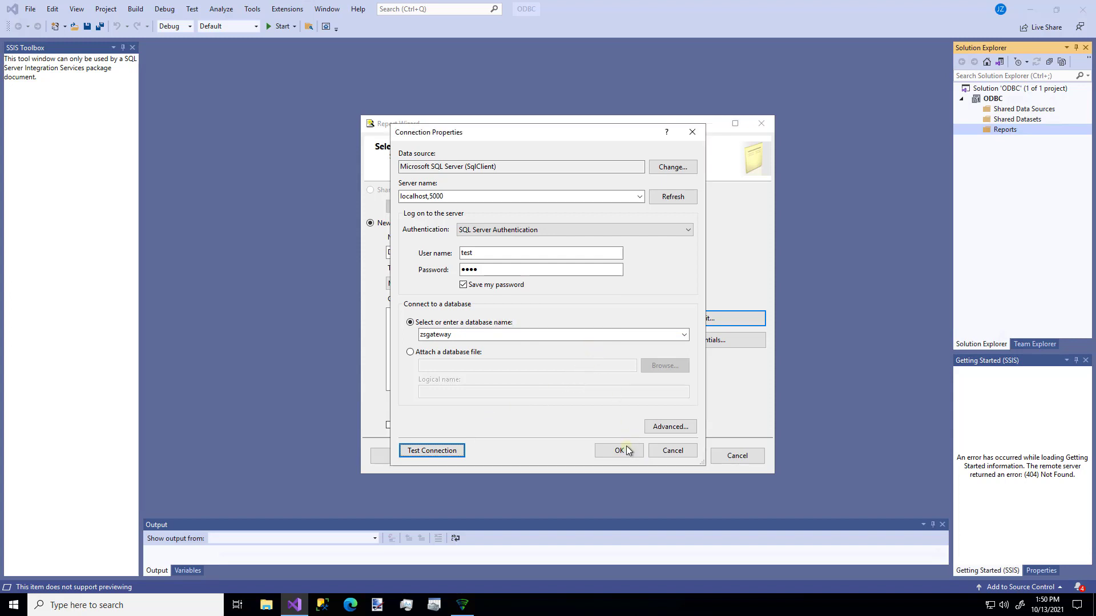
{"action": "left_click", "coordinate": [617, 450]}
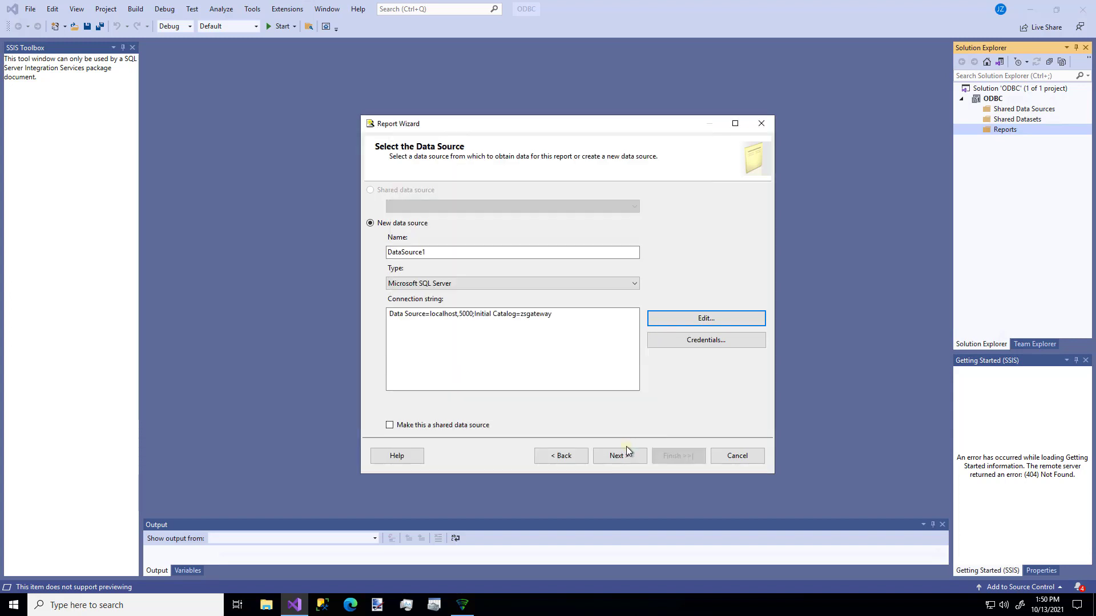
Define the report query as 'select * from customers'
{"action": "left_click", "coordinate": [619, 455]}
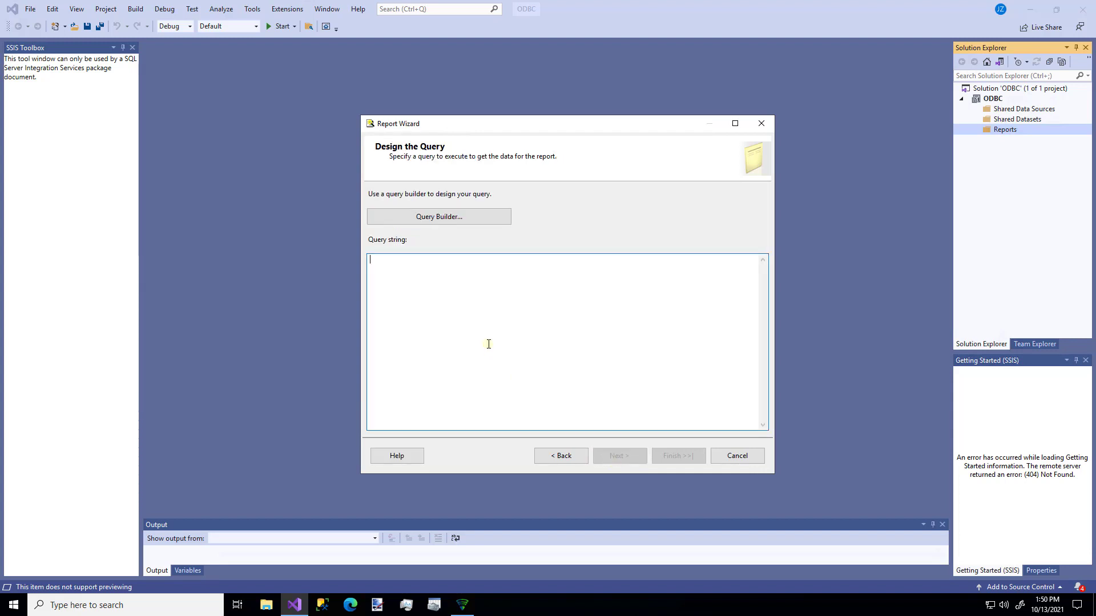
{"action": "type", "text": "select"}
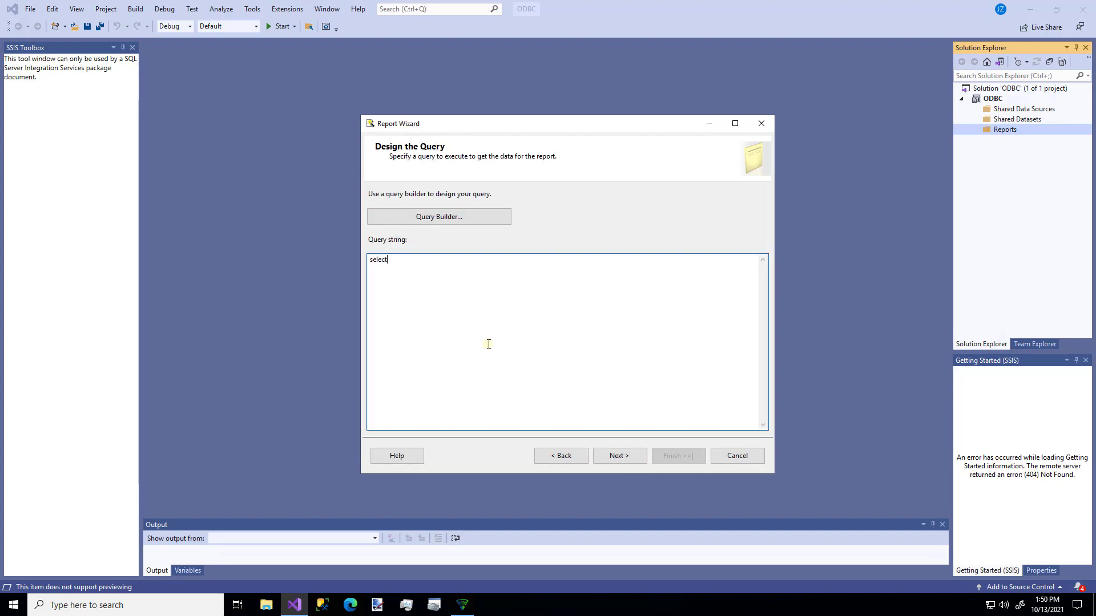
{"action": "type", "text": "* from cust"}
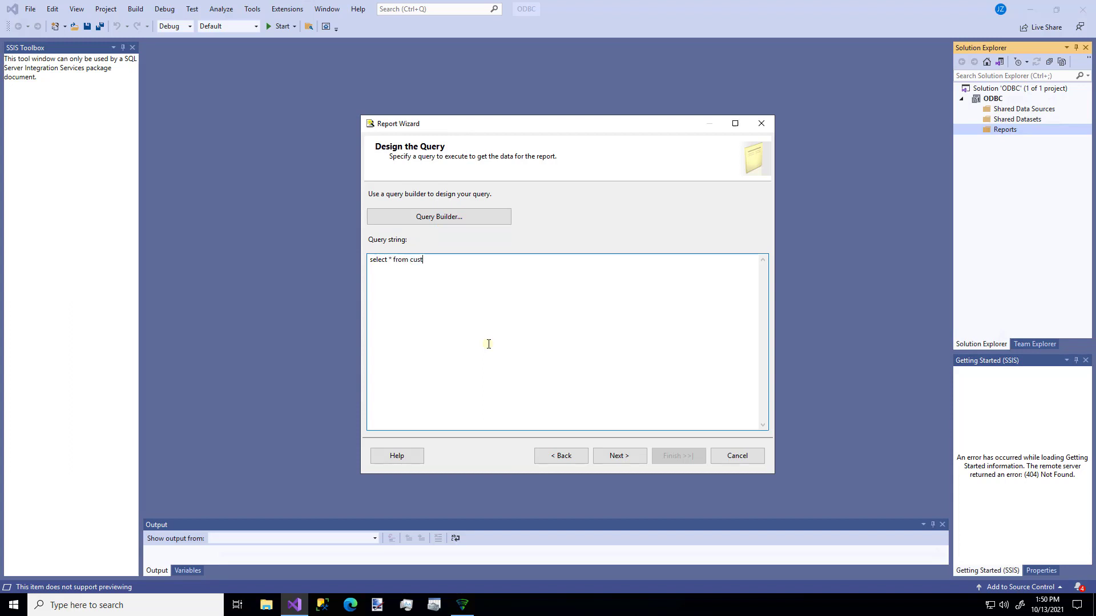
{"action": "type", "text": "omers"}
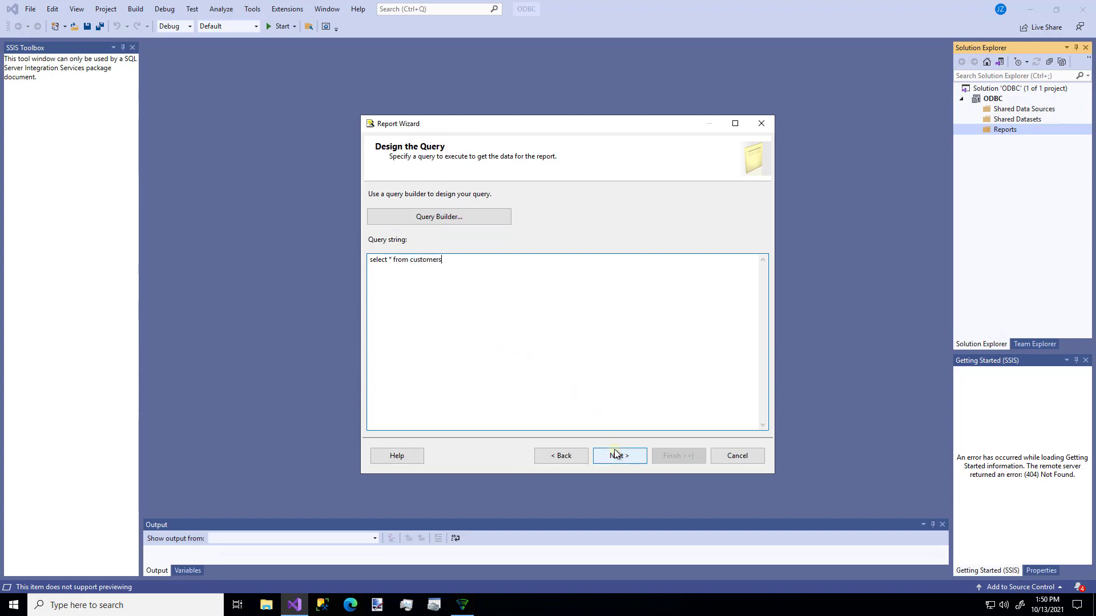
{"action": "left_click", "coordinate": [617, 455]}
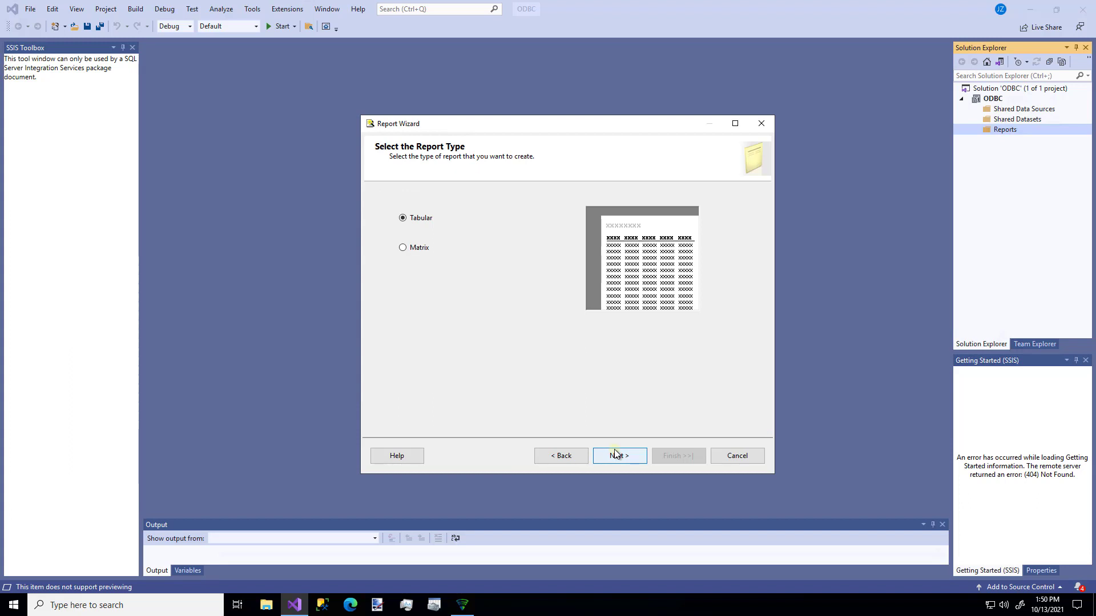
Keep the Tabular layout with every Customer field placed in Details
{"action": "left_click", "coordinate": [619, 456]}
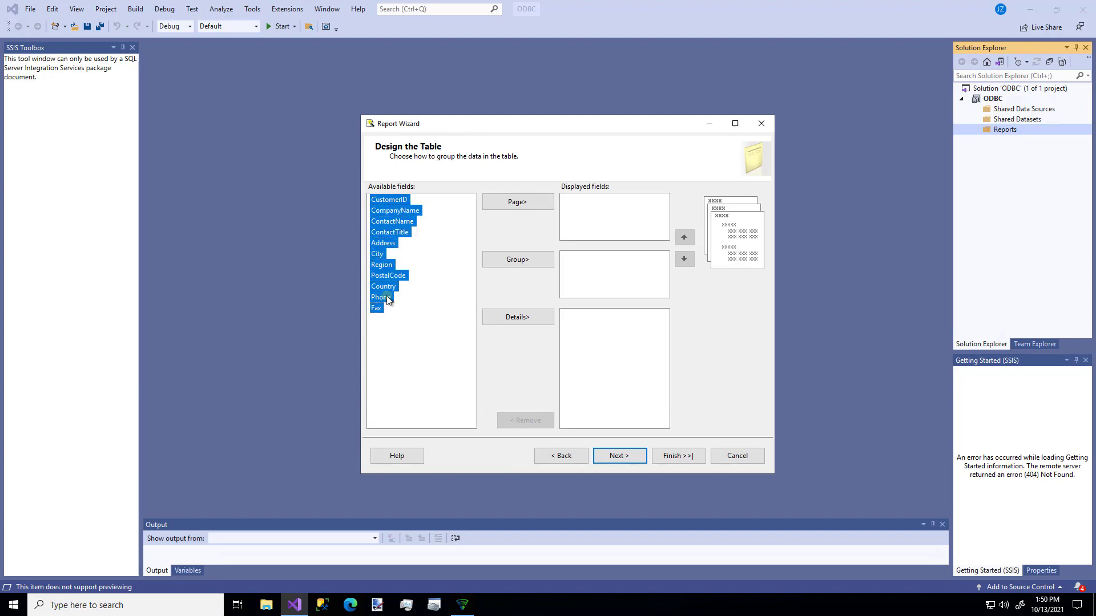
{"action": "left_click", "coordinate": [518, 316]}
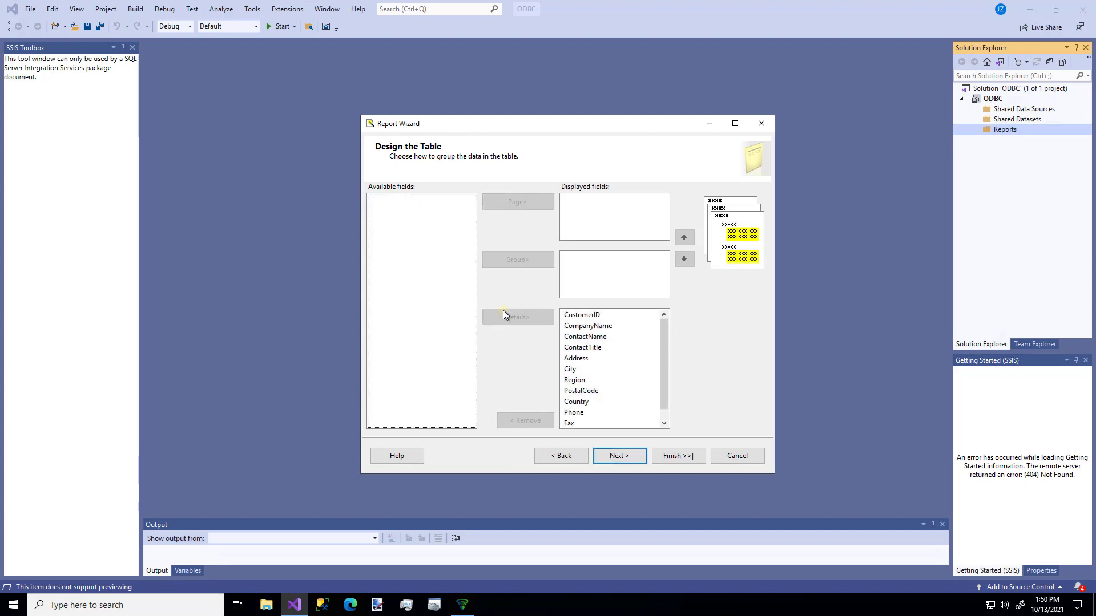
{"action": "left_click", "coordinate": [619, 455]}
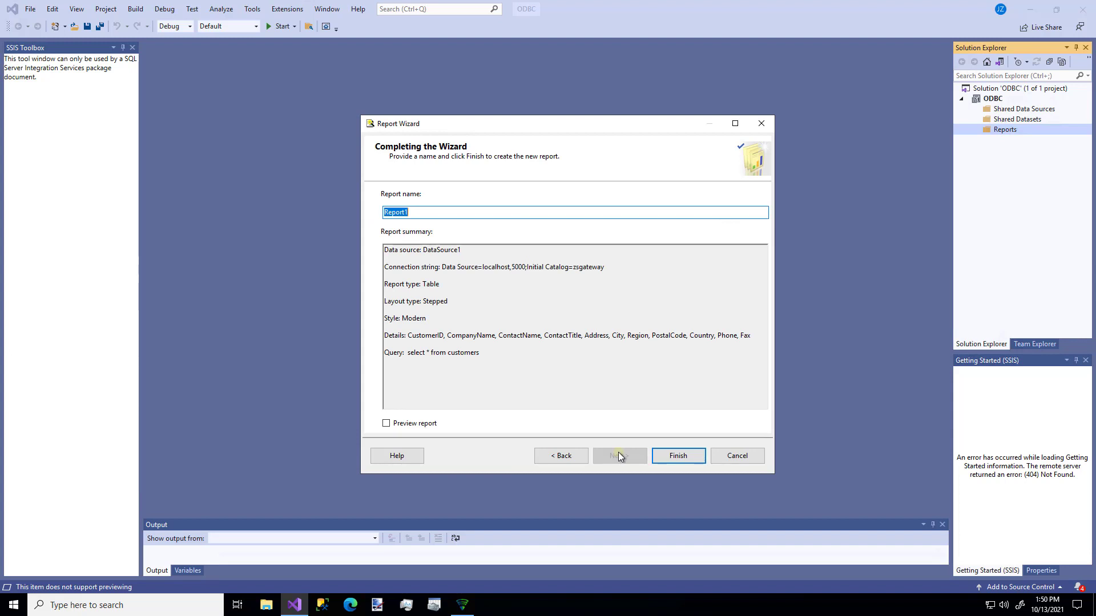
{"action": "mouse_move", "coordinate": [678, 455]}
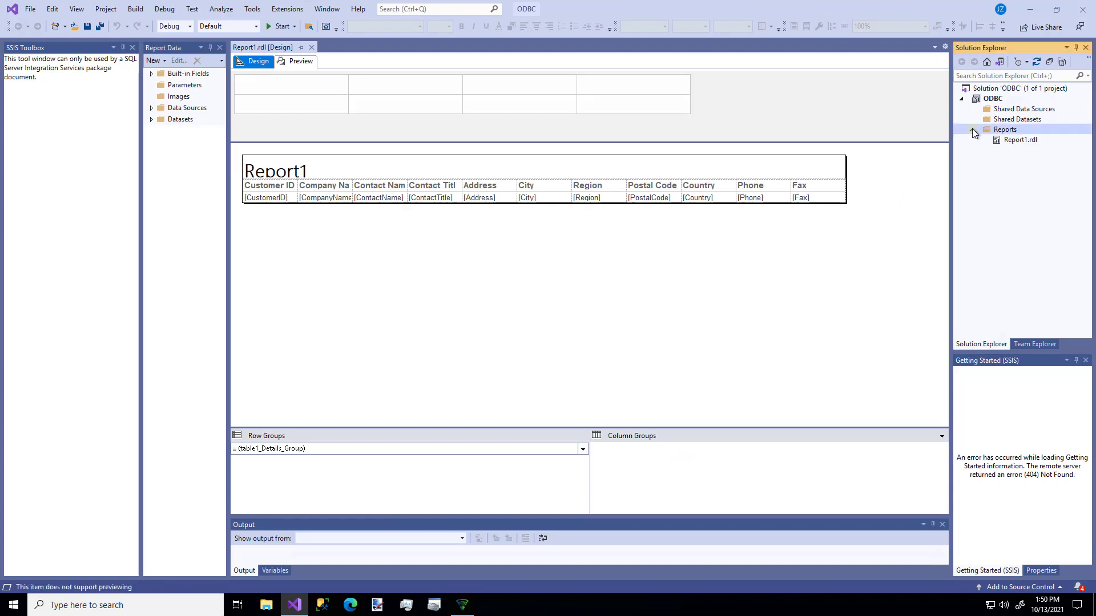
{"action": "left_click", "coordinate": [151, 107]}
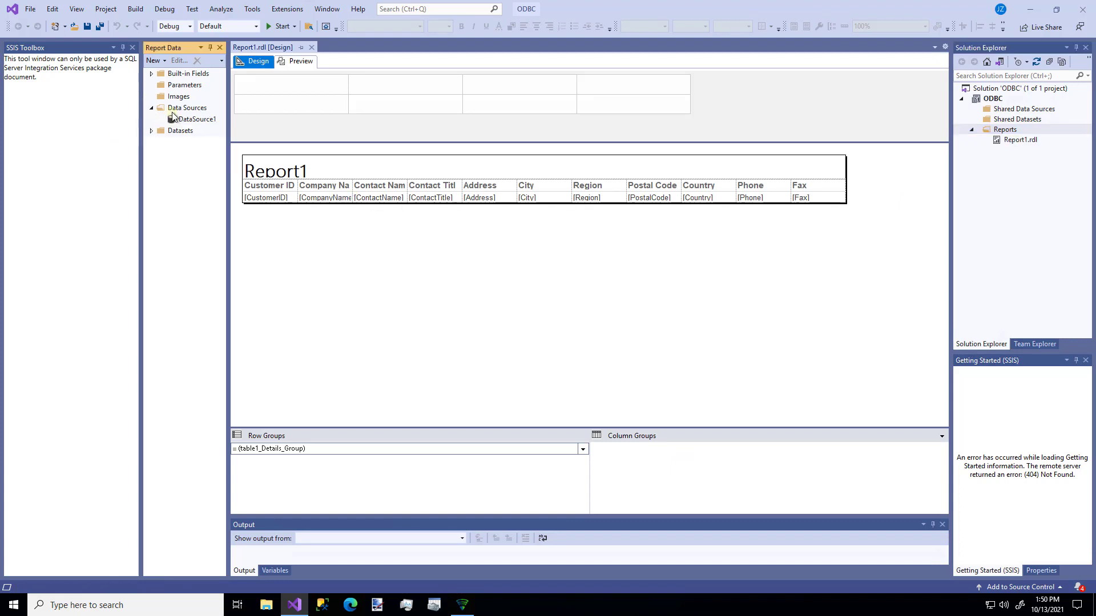
{"action": "double_click", "coordinate": [196, 119]}
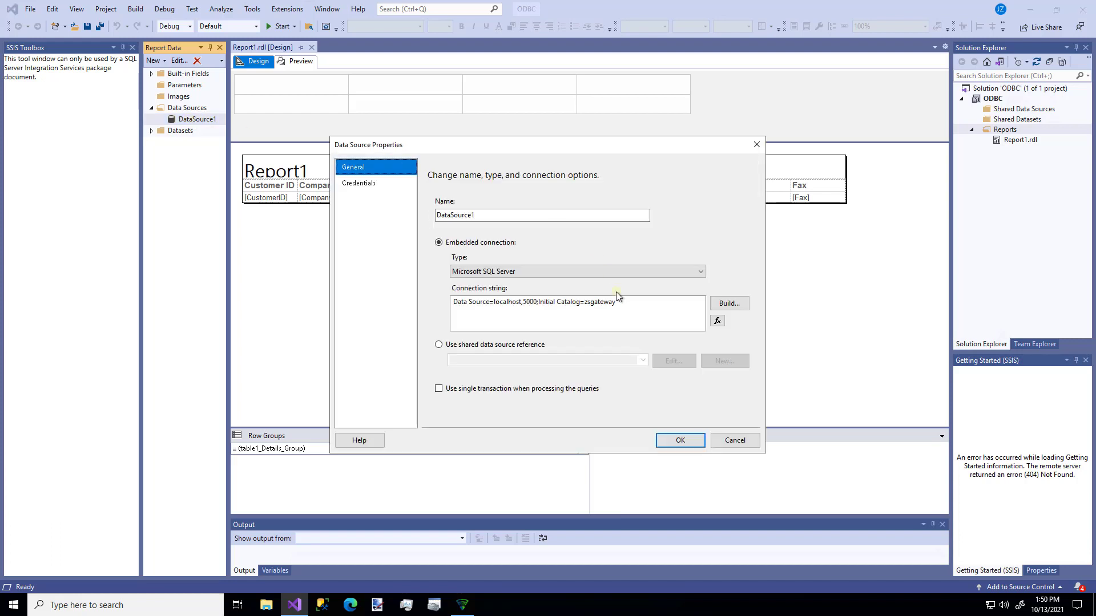
{"action": "left_click", "coordinate": [680, 441]}
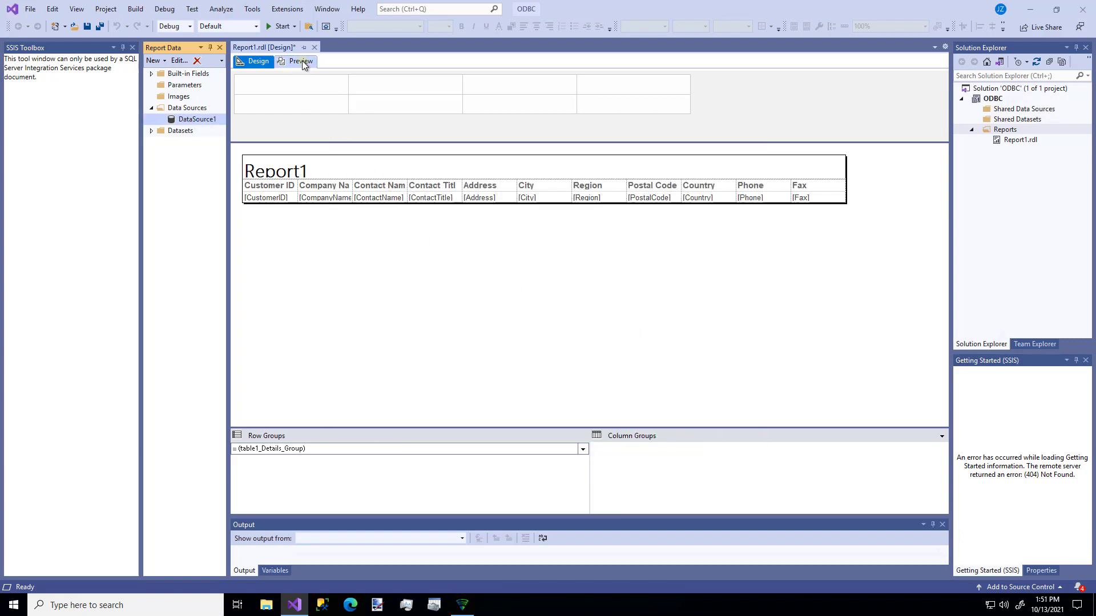
Preview Report1 rendered with live customer rows from the gateway
{"action": "left_click", "coordinate": [298, 61]}
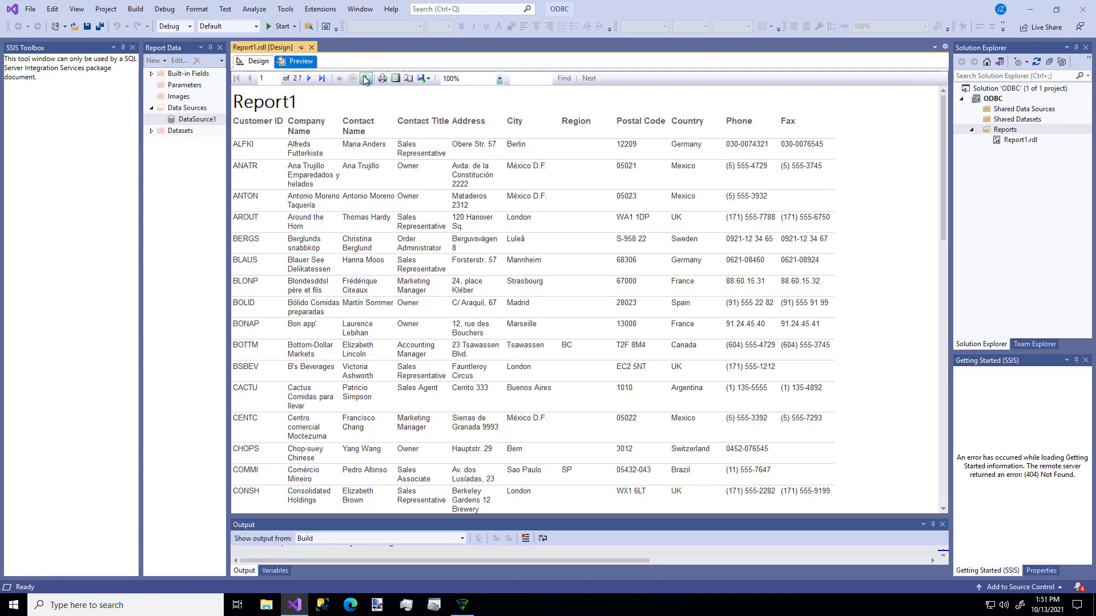
{"action": "mouse_move", "coordinate": [364, 78]}
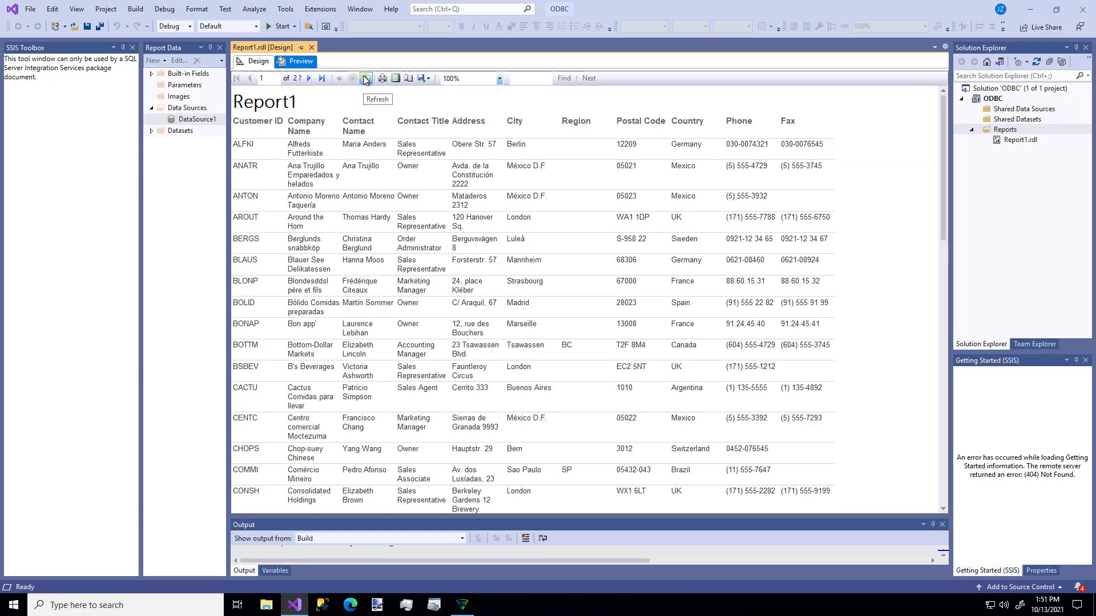